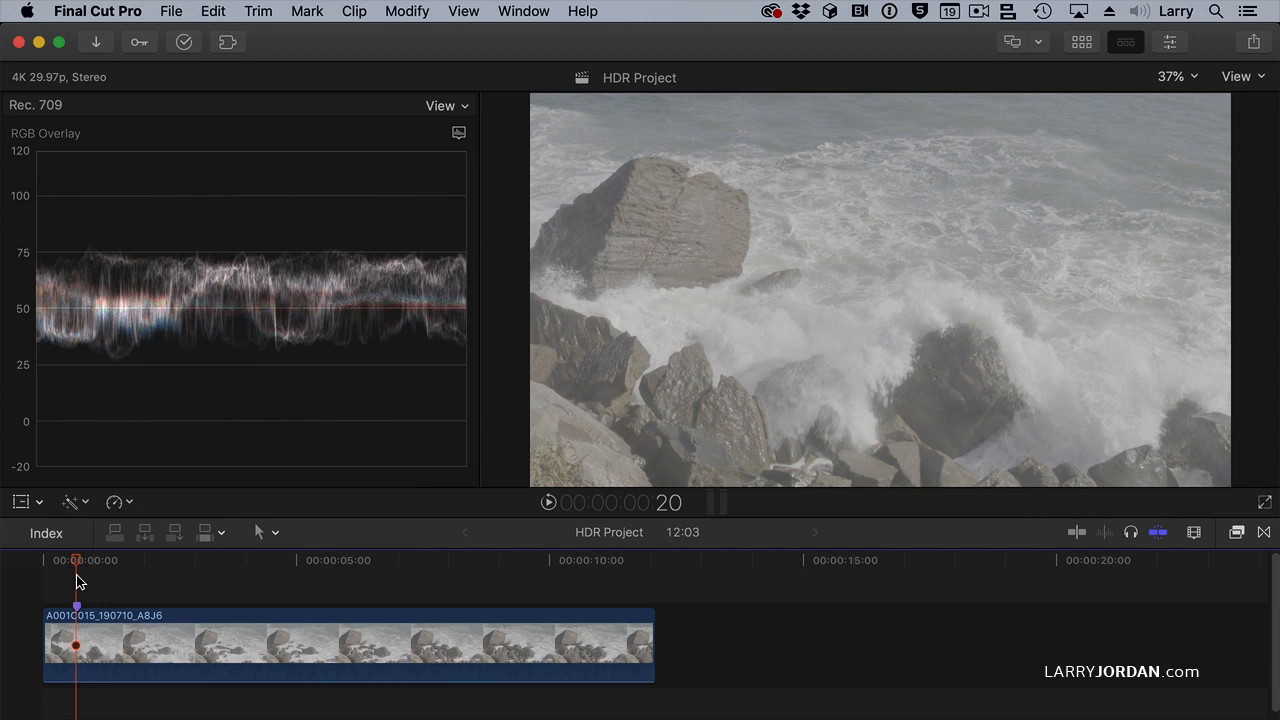
{"action": "mouse_move", "coordinate": [789, 667]}
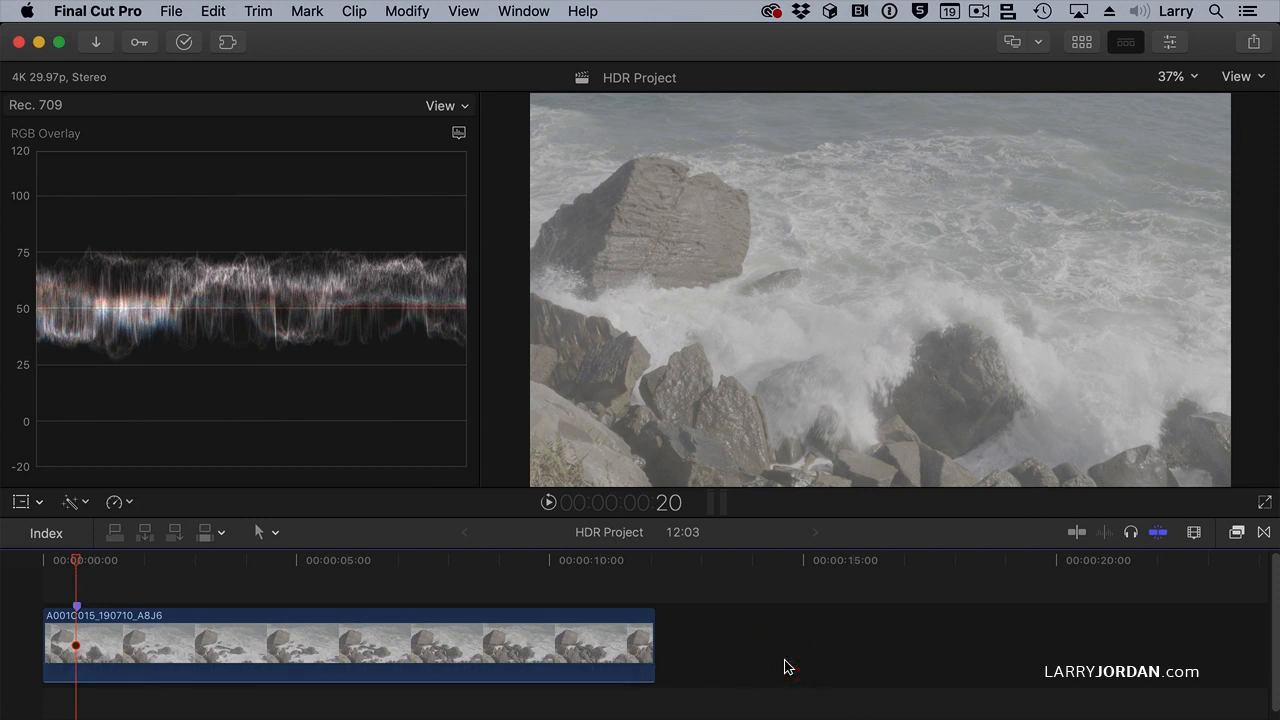
Show the HDR Project's Rec. 709 properties and the clip's extended metadata (Camera LUT None, HD 1-1-1).
{"action": "left_click", "coordinate": [1170, 41]}
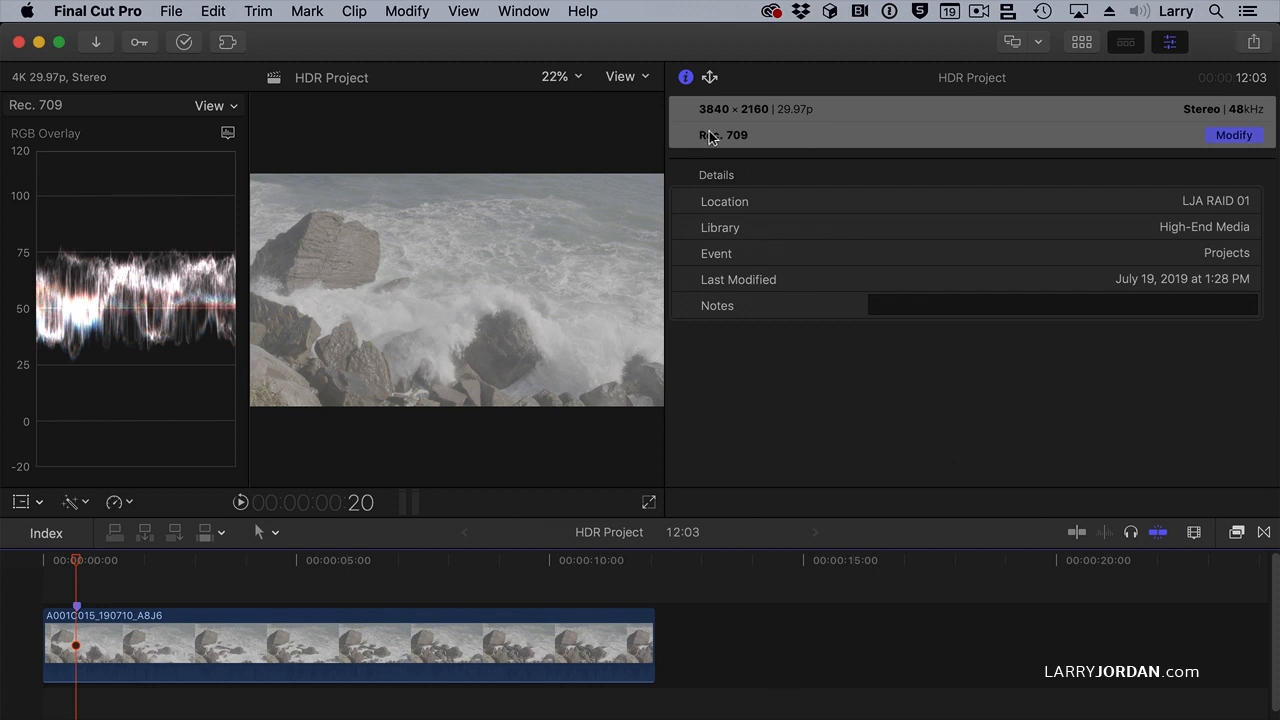
{"action": "left_click", "coordinate": [464, 650]}
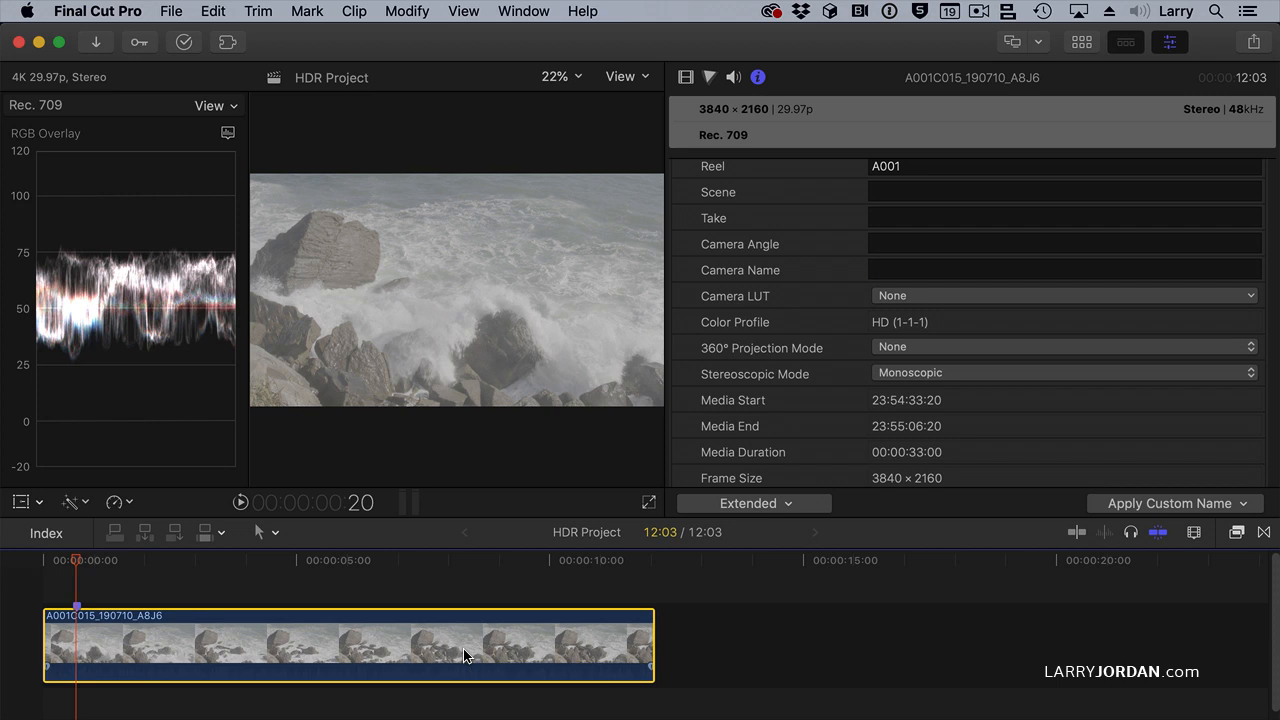
{"action": "mouse_move", "coordinate": [405, 325]}
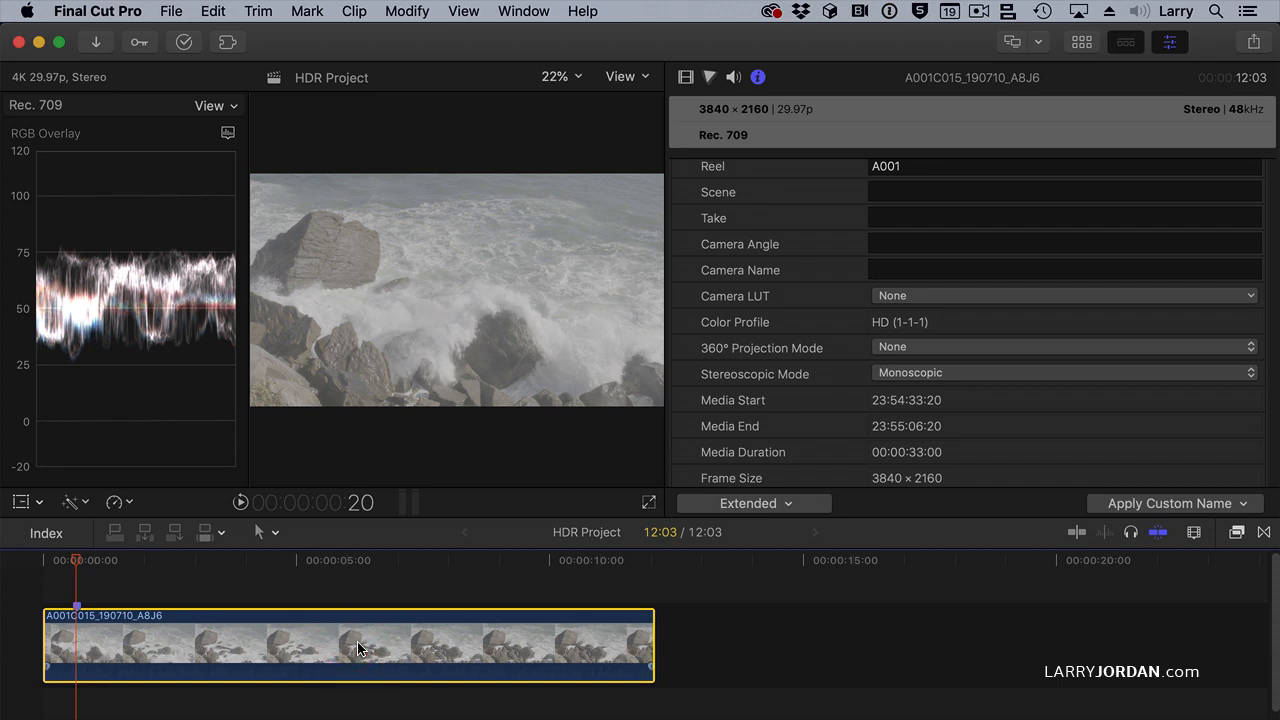
Set the clip's Camera LUT to Panasonic V-Log in the Info inspector.
{"action": "left_click", "coordinate": [1065, 295]}
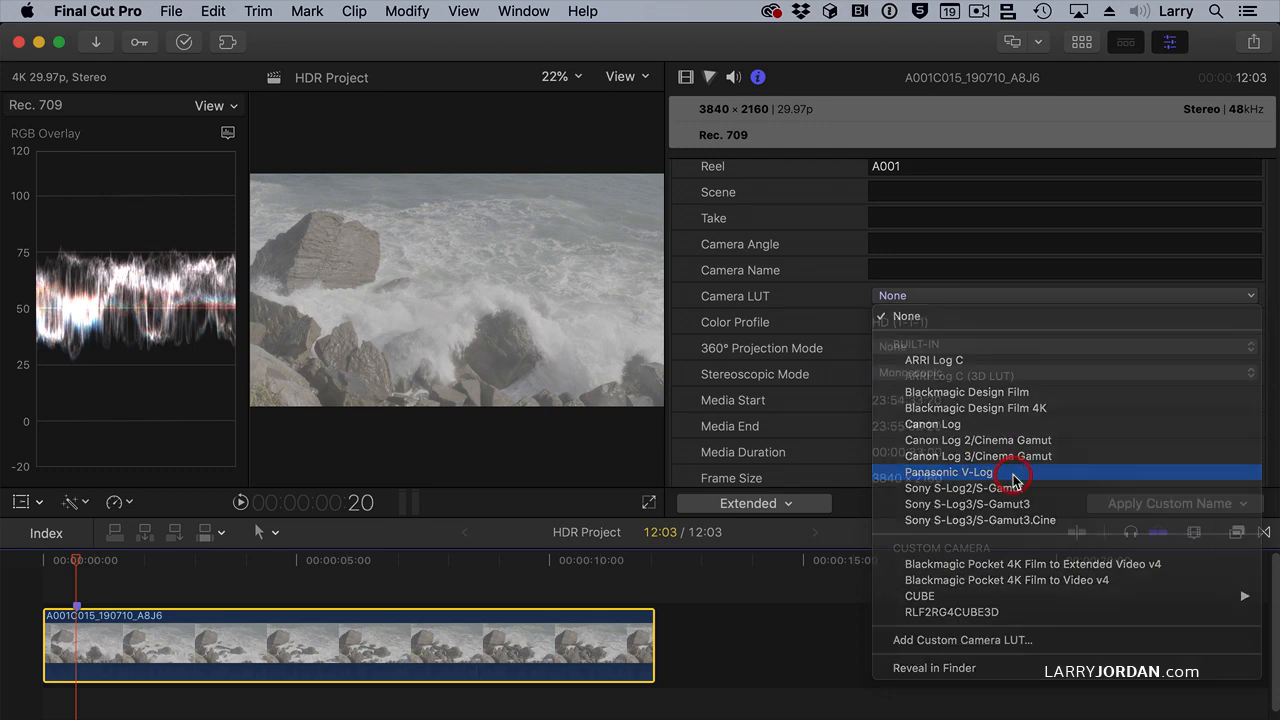
{"action": "left_click", "coordinate": [949, 472]}
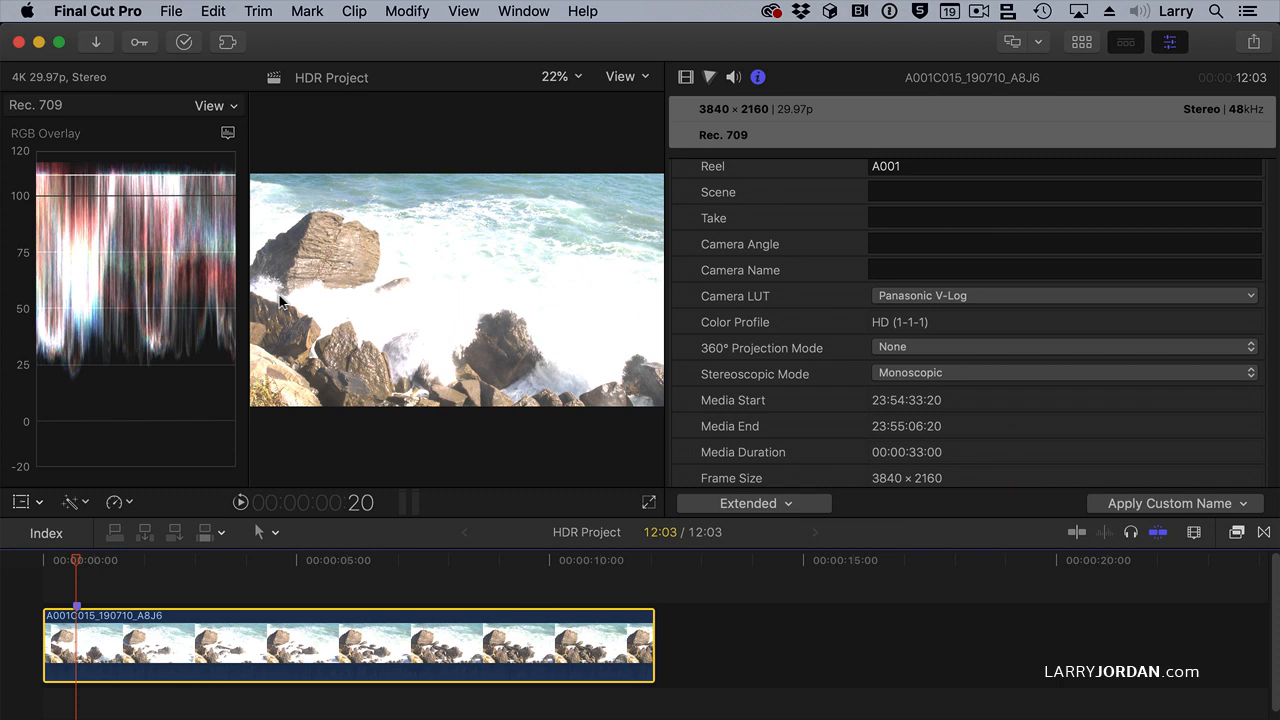
{"action": "mouse_move", "coordinate": [167, 178]}
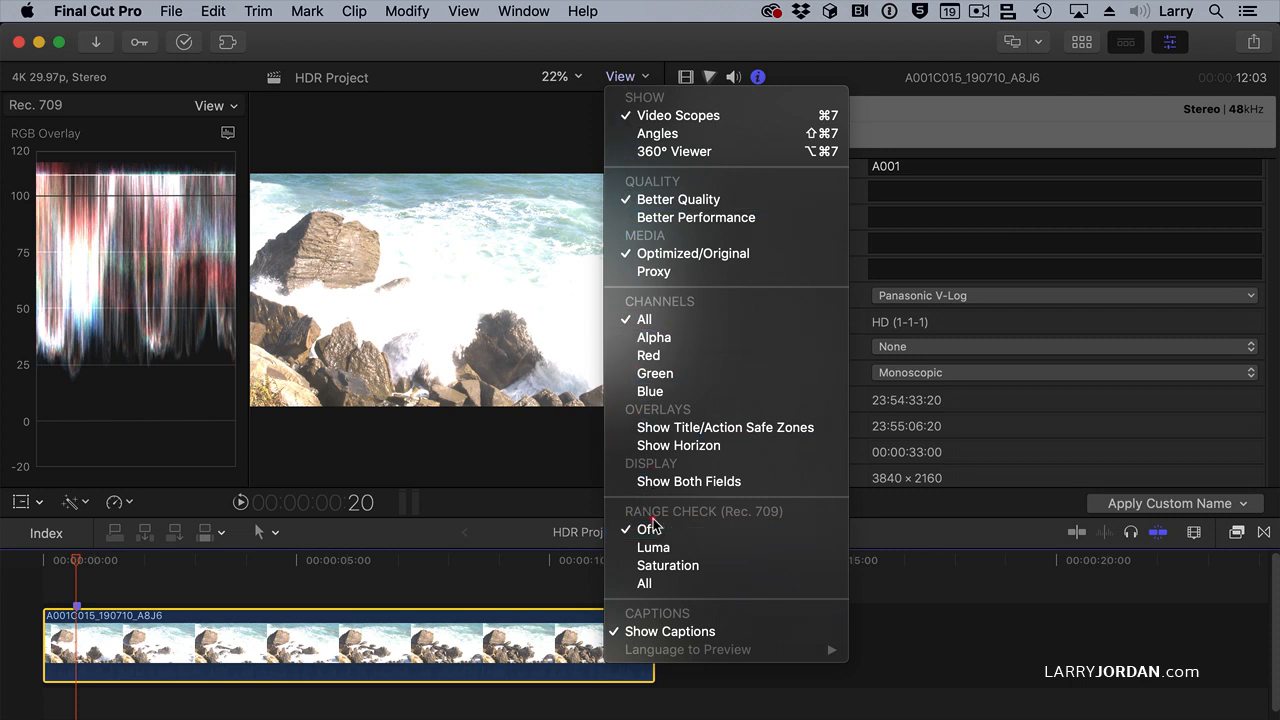
{"action": "mouse_move", "coordinate": [653, 547]}
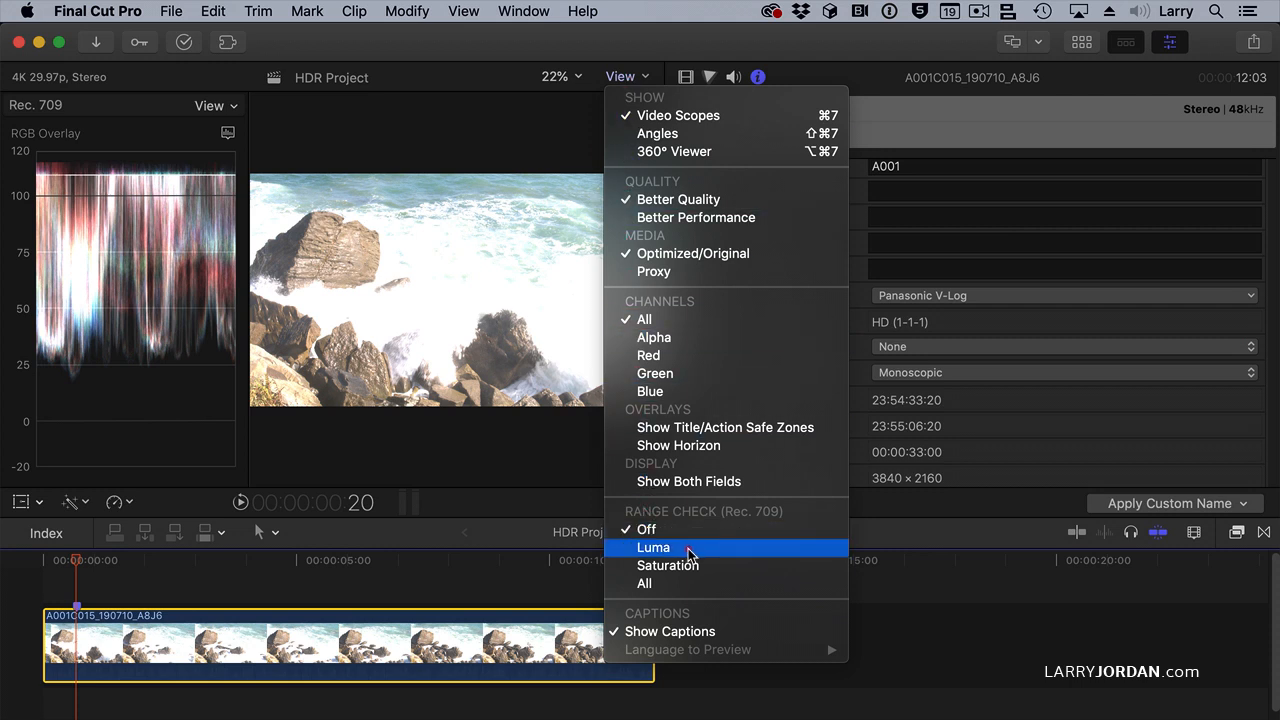
{"action": "mouse_move", "coordinate": [695, 565]}
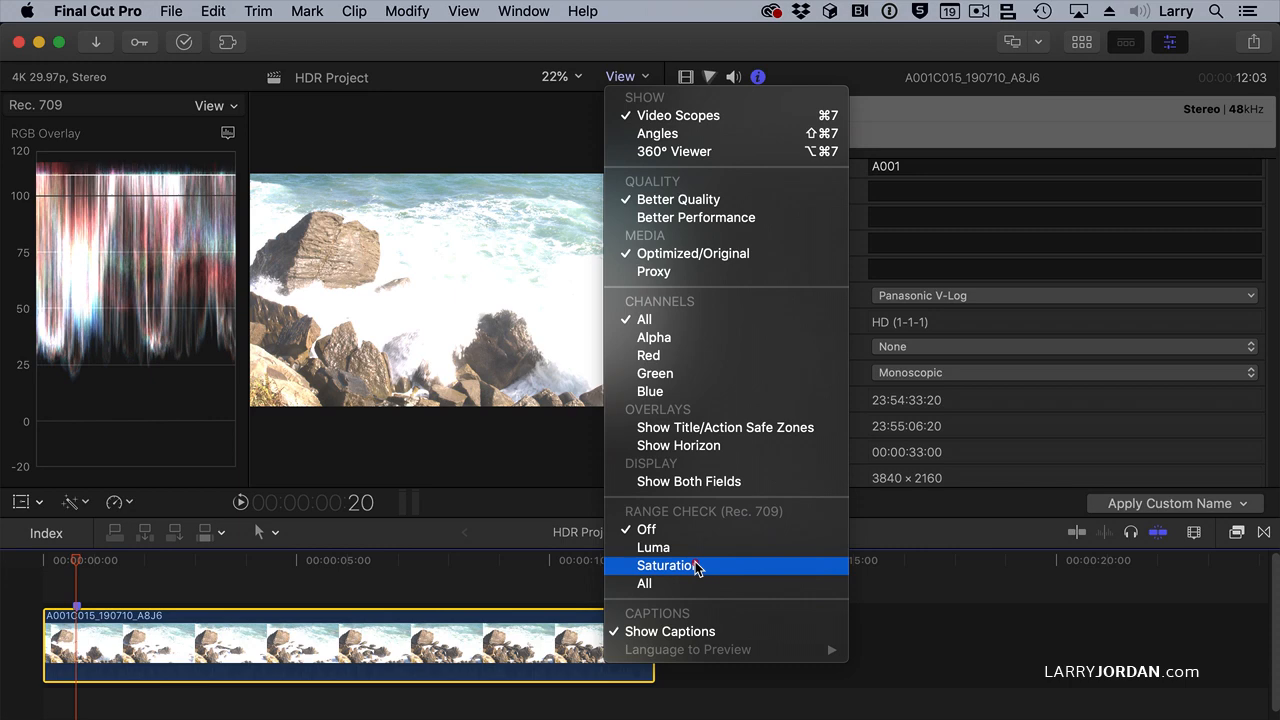
{"action": "mouse_move", "coordinate": [687, 583]}
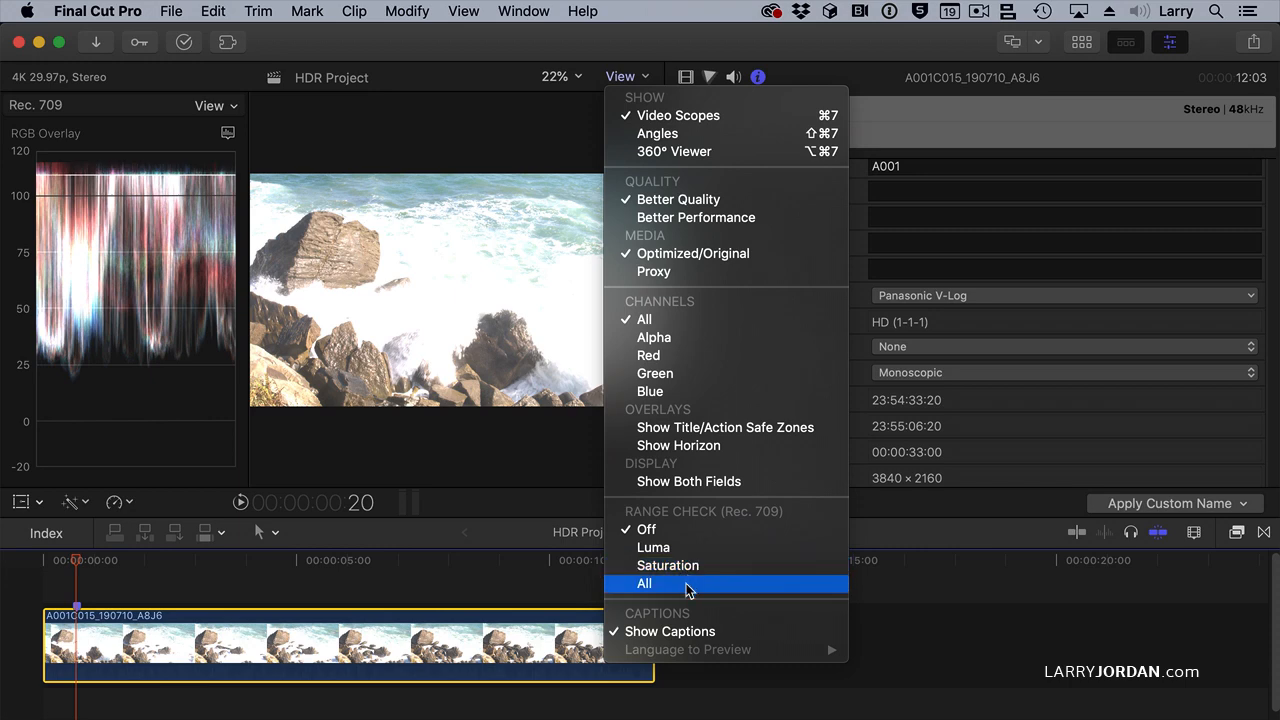
Enable Range Check > All in the Viewer's View menu.
{"action": "left_click", "coordinate": [644, 583]}
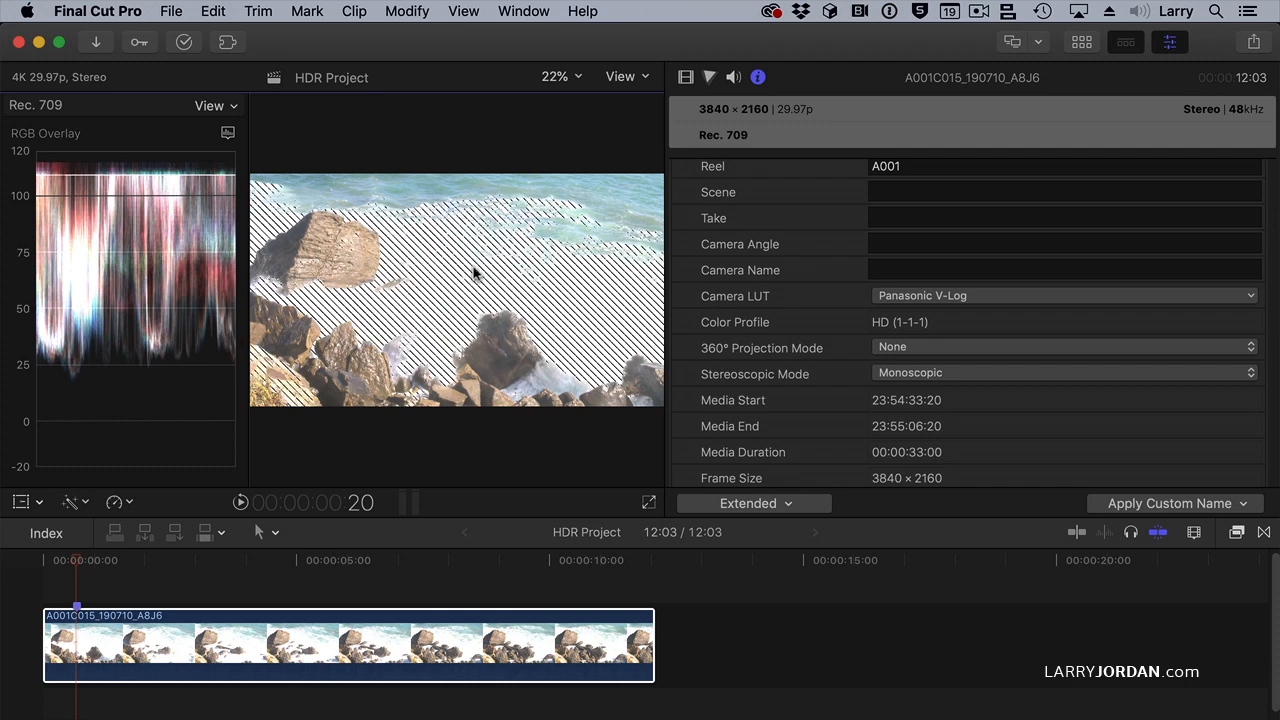
Lower the Color Board Exposure highlights until only a few zebra stripes remain on the surf.
{"action": "left_click", "coordinate": [709, 77]}
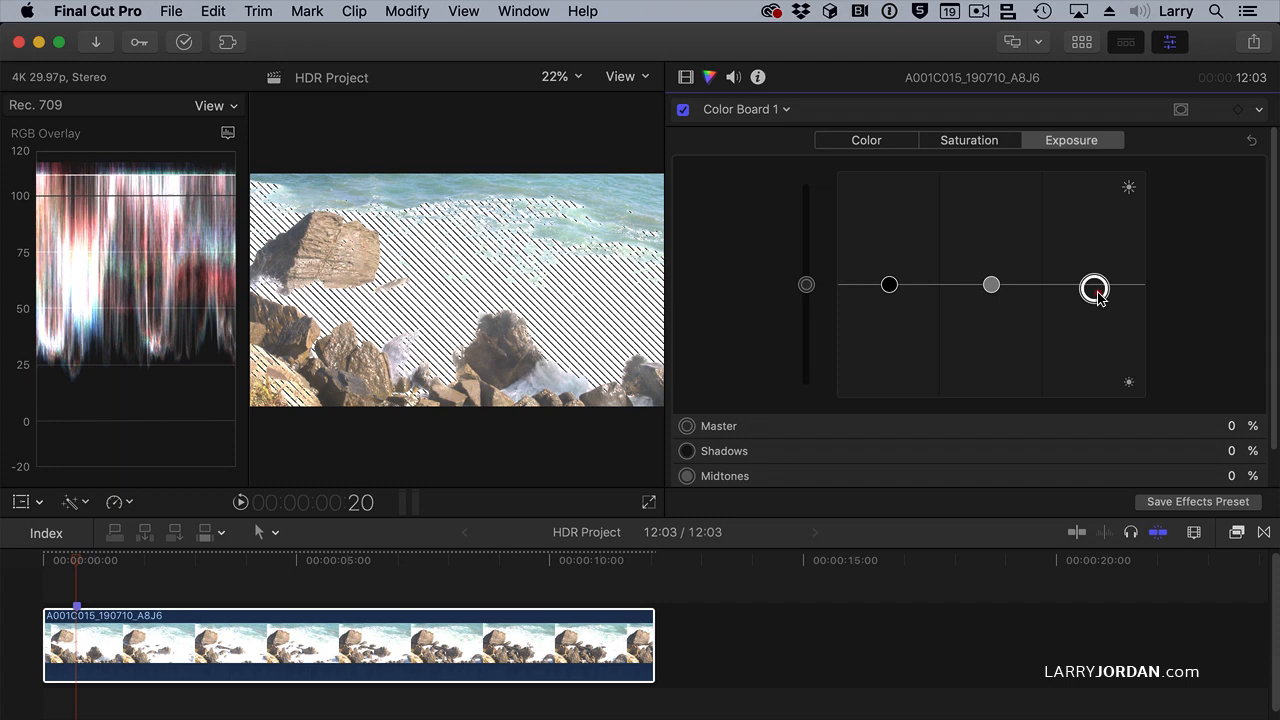
{"action": "left_click_drag", "start_coordinate": [1094, 287], "coordinate": [1094, 313]}
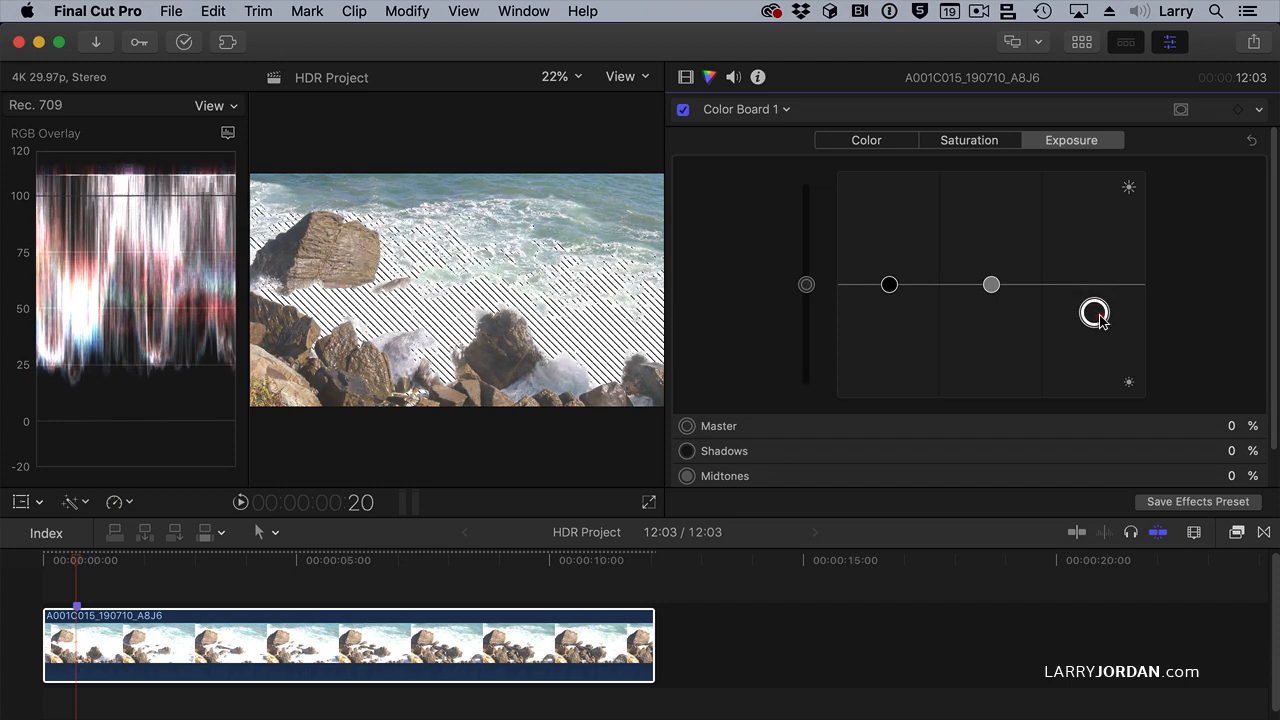
{"action": "left_click_drag", "start_coordinate": [1094, 312], "coordinate": [1094, 332]}
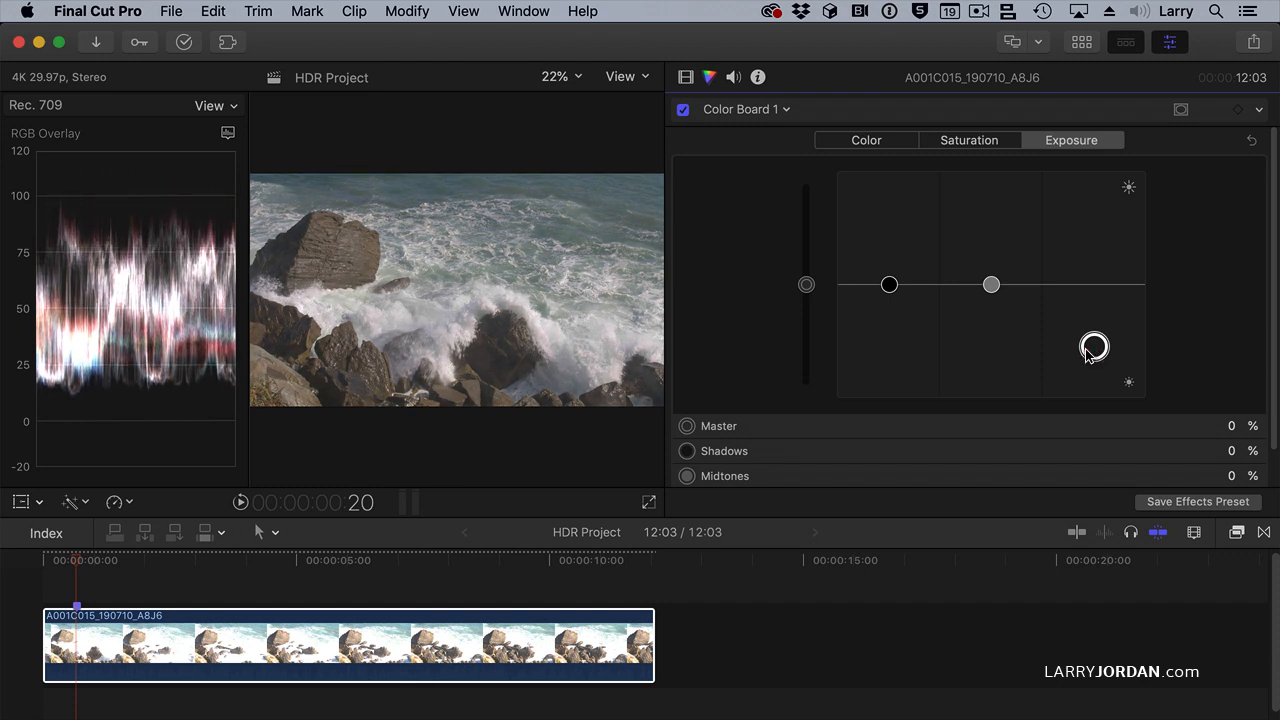
{"action": "left_click", "coordinate": [1093, 347]}
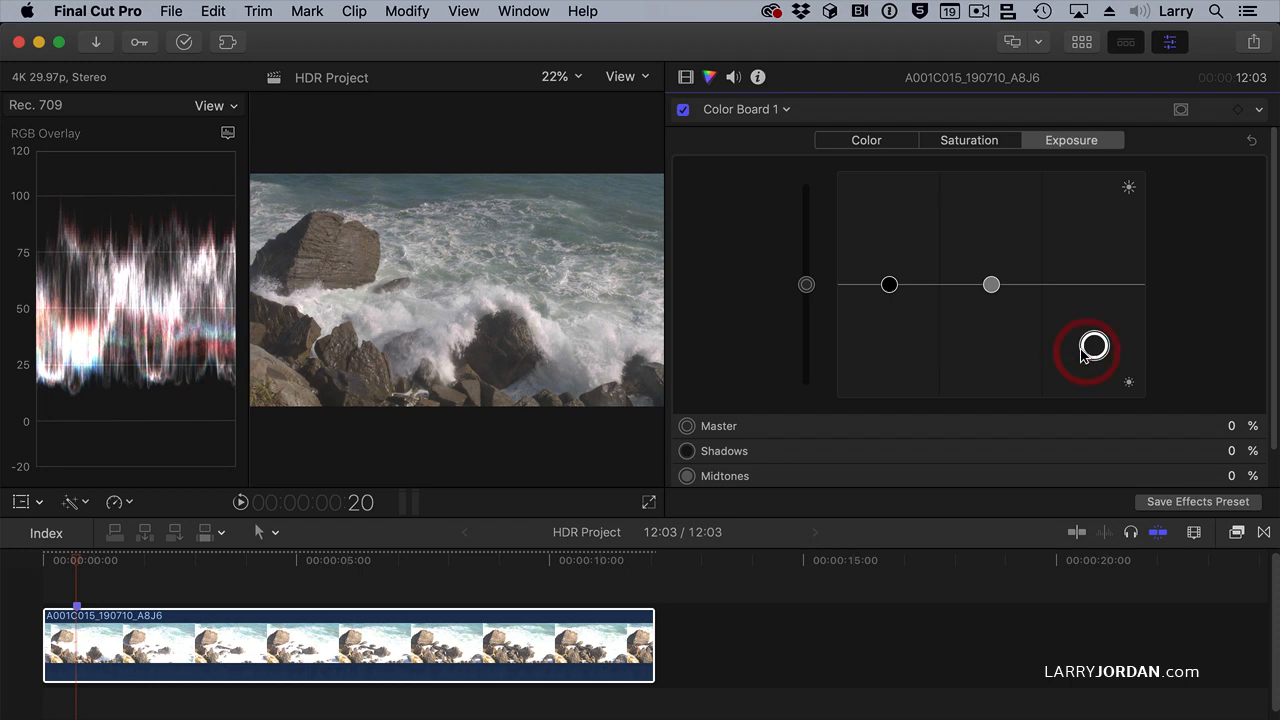
{"action": "mouse_move", "coordinate": [1094, 345]}
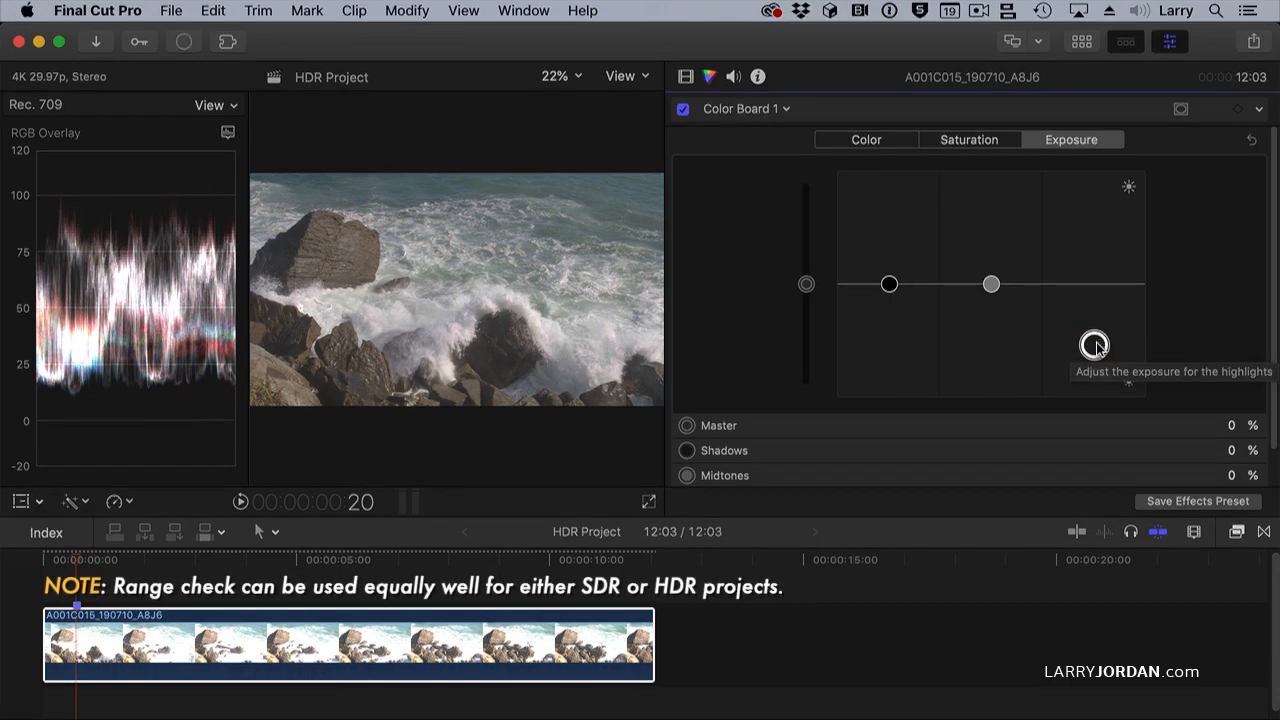
{"action": "left_click_drag", "start_coordinate": [1094, 345], "coordinate": [1094, 315]}
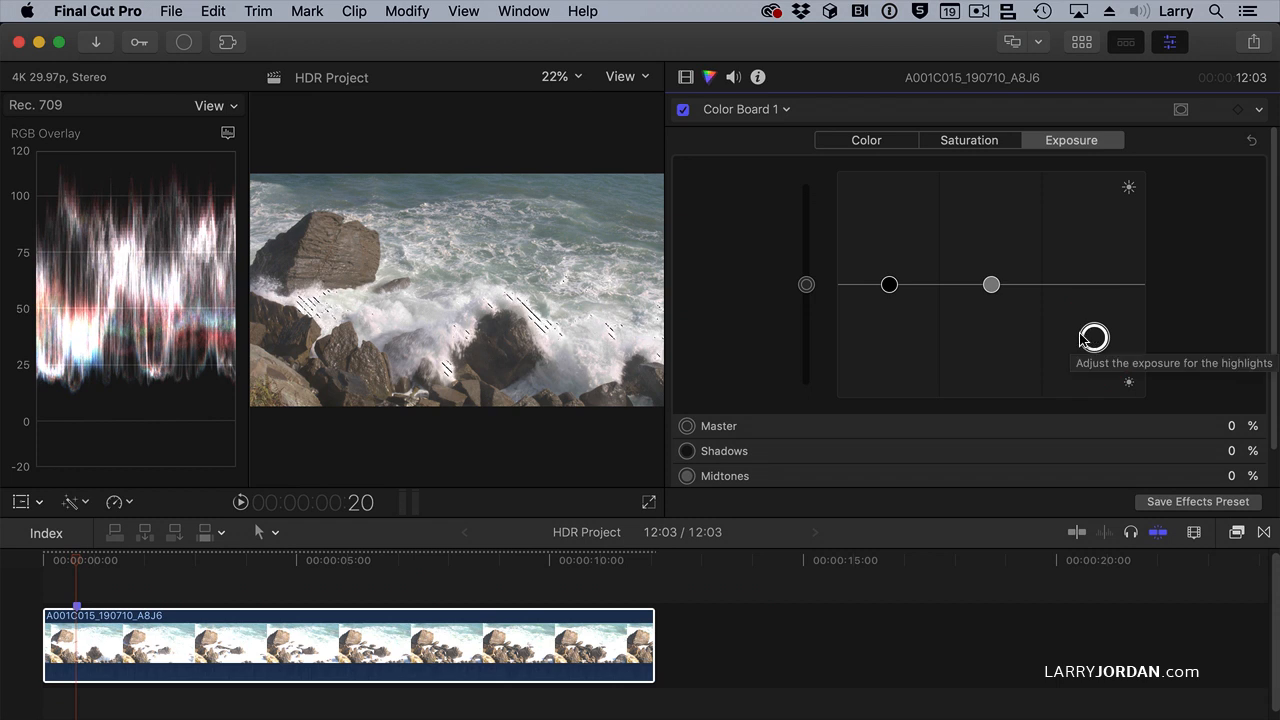
Apply the Broadcast Safe effect to the clip, enable it, and set its amount to 0.07.
{"action": "left_click", "coordinate": [1237, 532]}
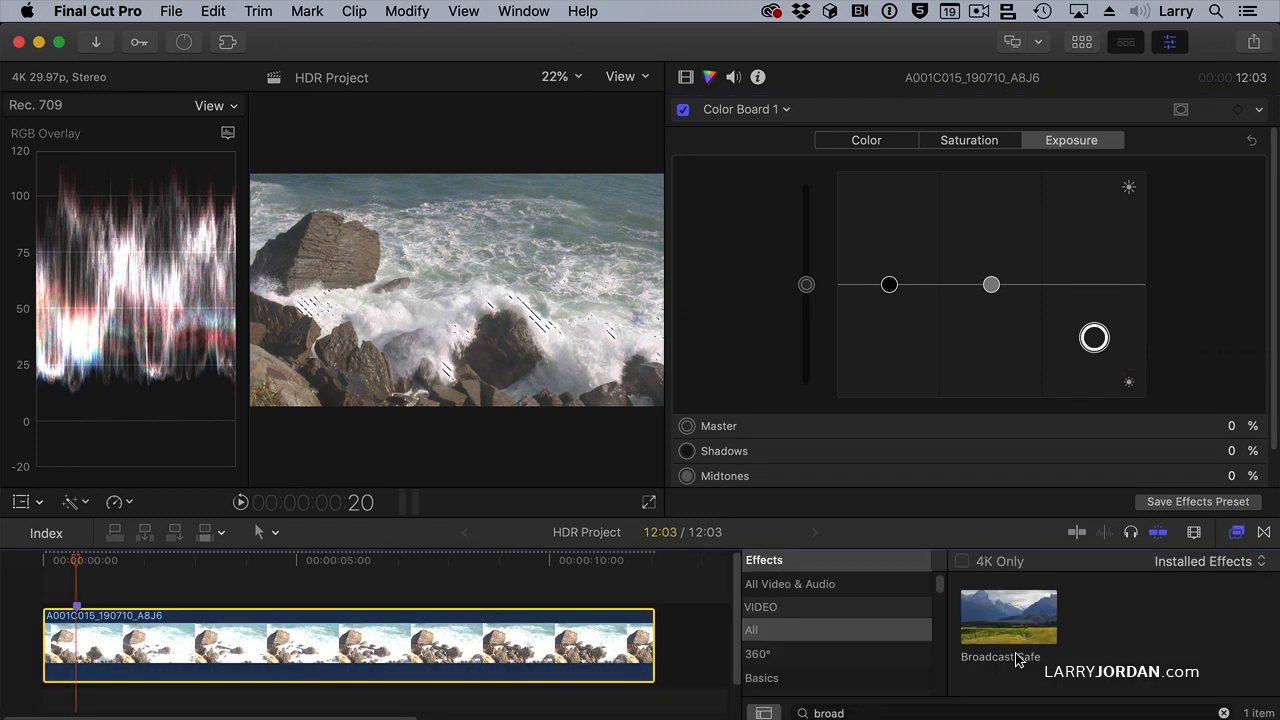
{"action": "left_click_drag", "start_coordinate": [1008, 616], "coordinate": [535, 645]}
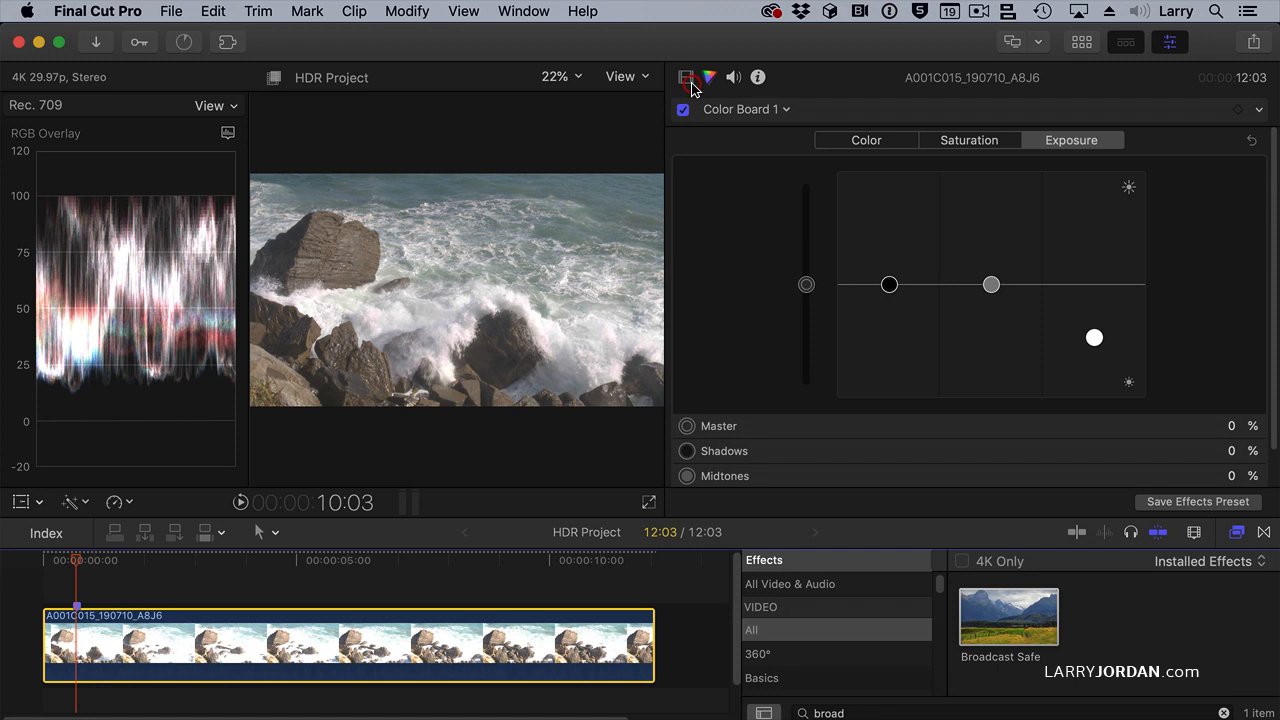
{"action": "left_click", "coordinate": [686, 77]}
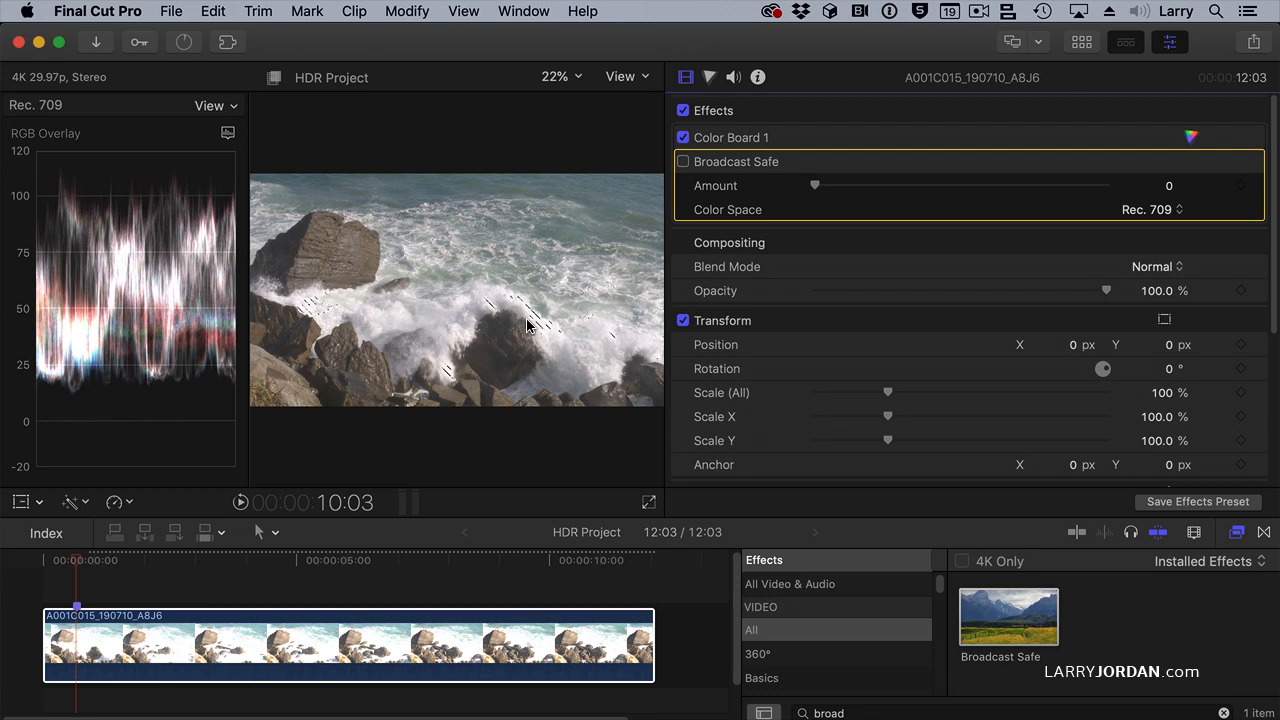
{"action": "mouse_move", "coordinate": [687, 167]}
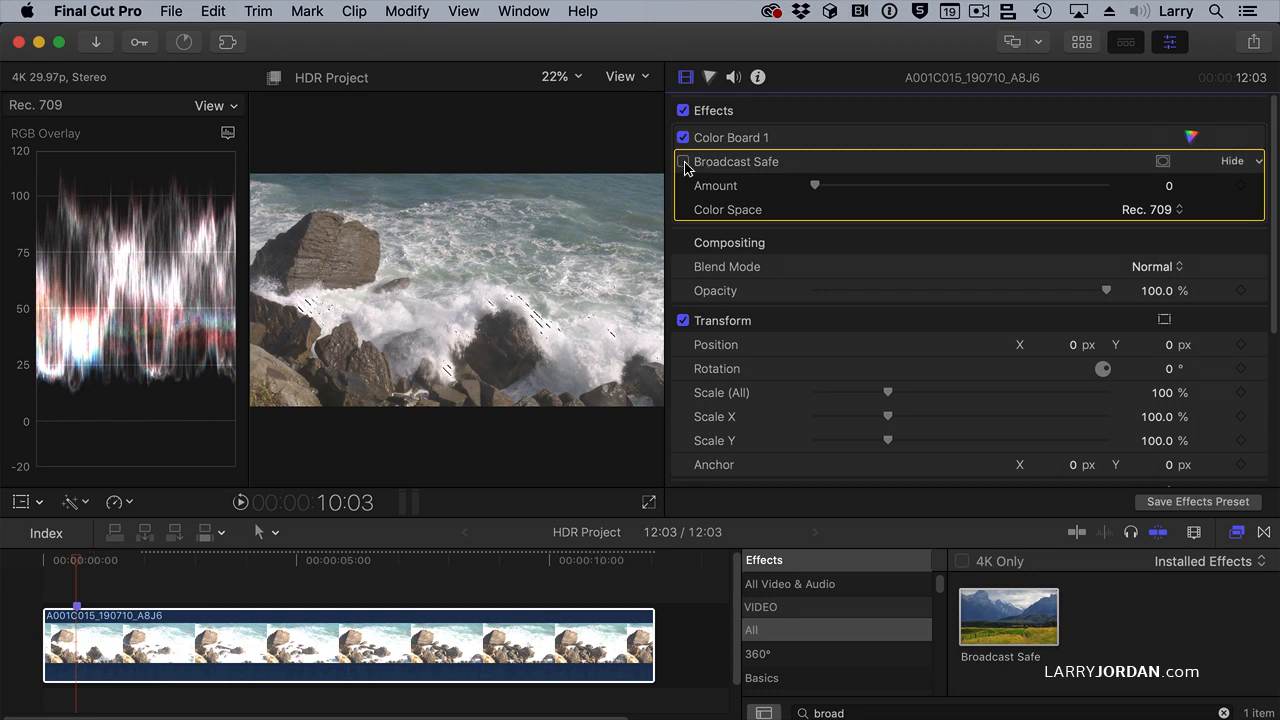
{"action": "left_click", "coordinate": [683, 161]}
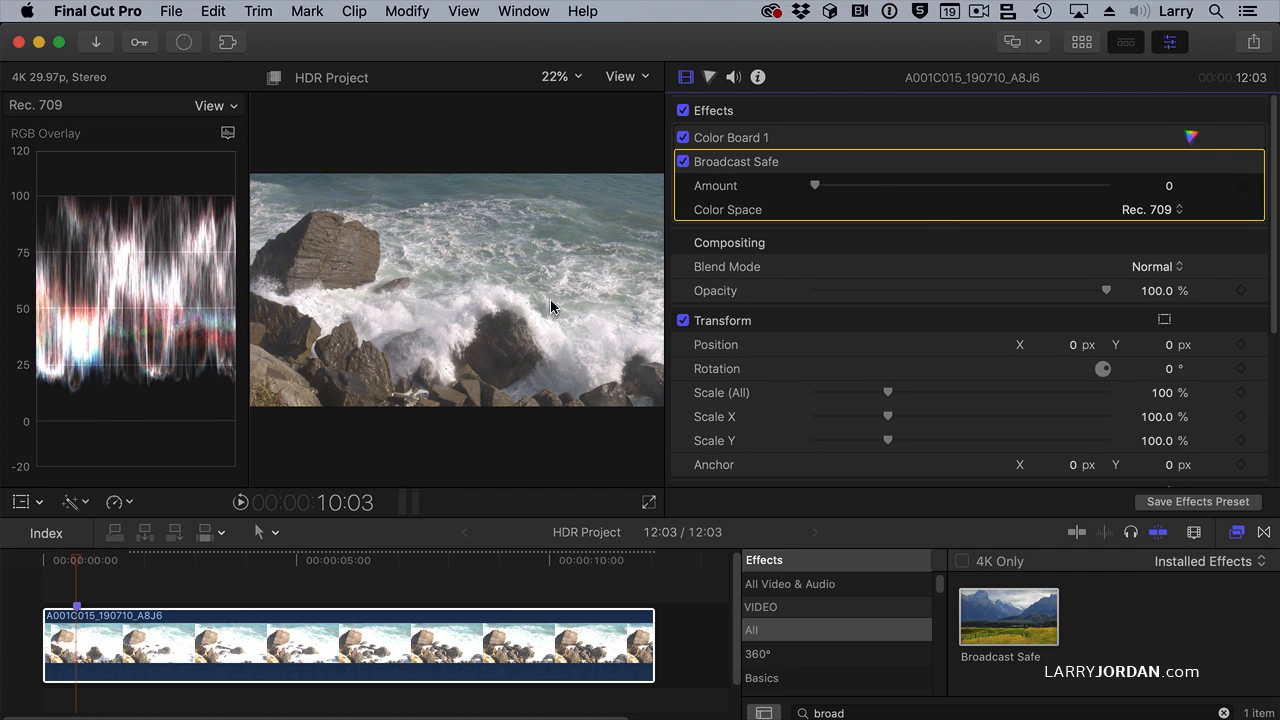
{"action": "mouse_move", "coordinate": [1085, 195]}
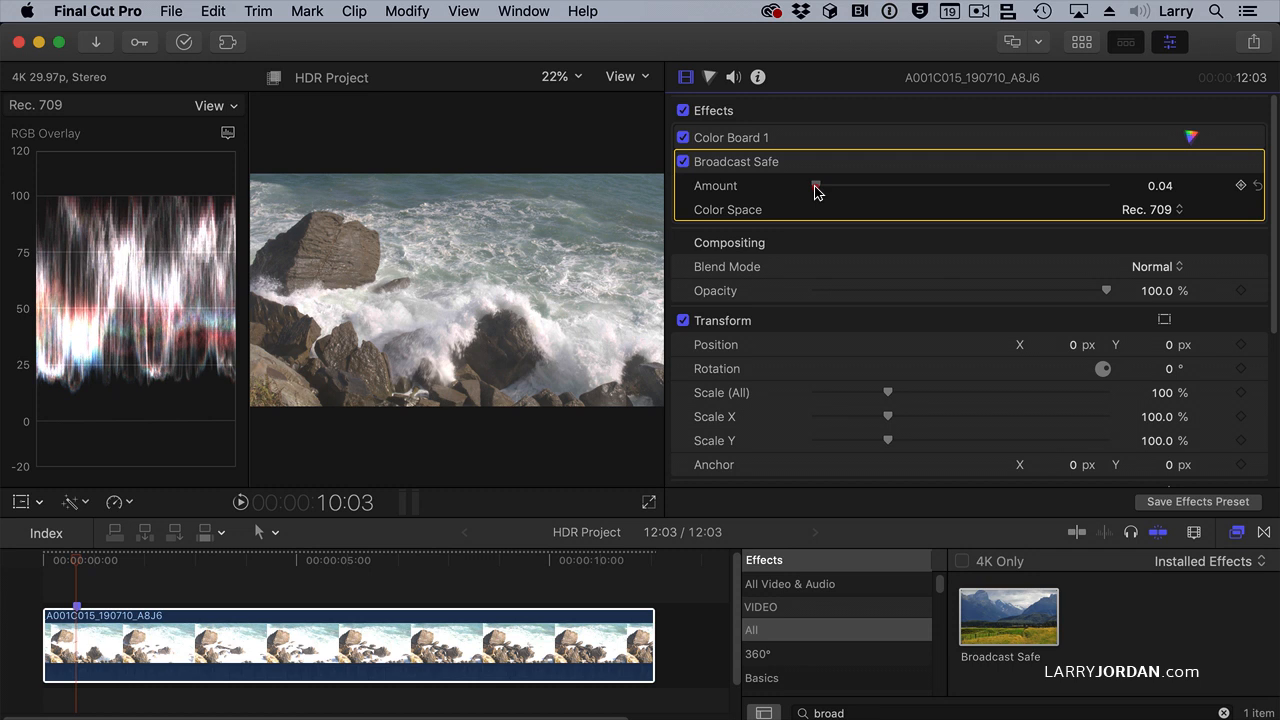
{"action": "left_click_drag", "start_coordinate": [817, 185], "coordinate": [830, 185]}
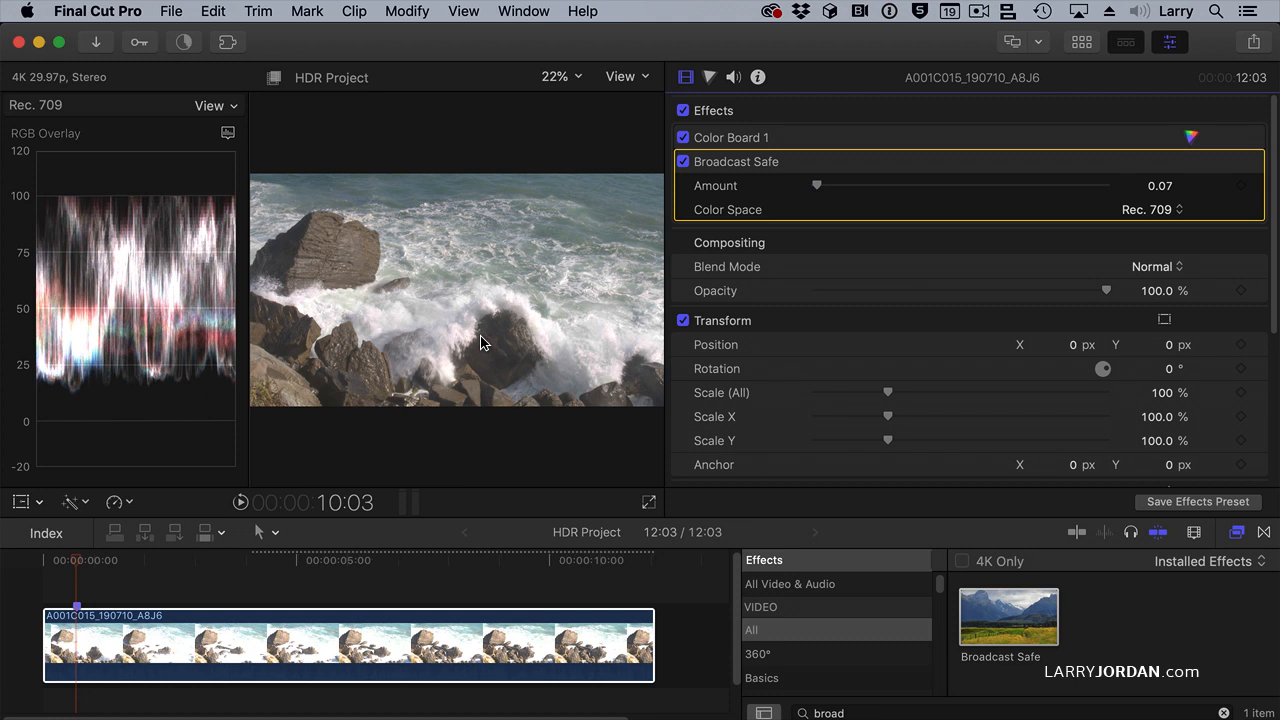
Drop the clip's shadows to -33% and nudge the highlights up in the Color Board.
{"action": "left_click", "coordinate": [709, 77]}
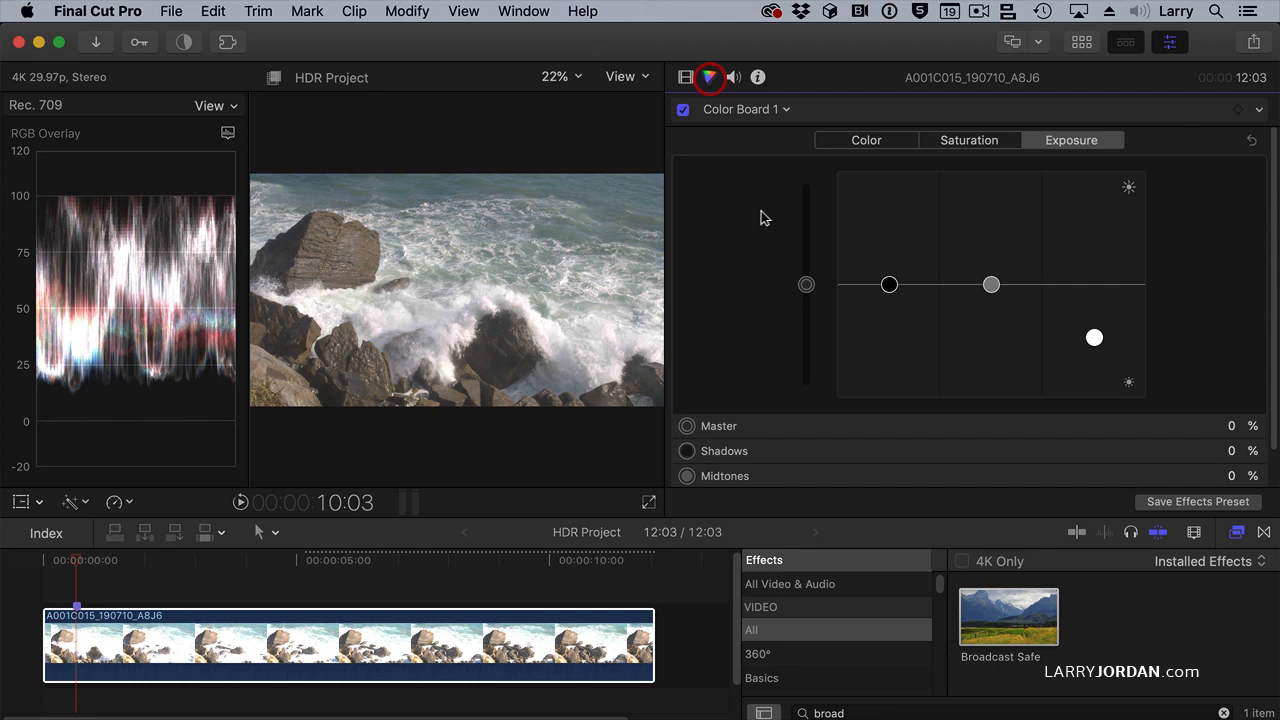
{"action": "left_click_drag", "start_coordinate": [889, 284], "coordinate": [889, 303]}
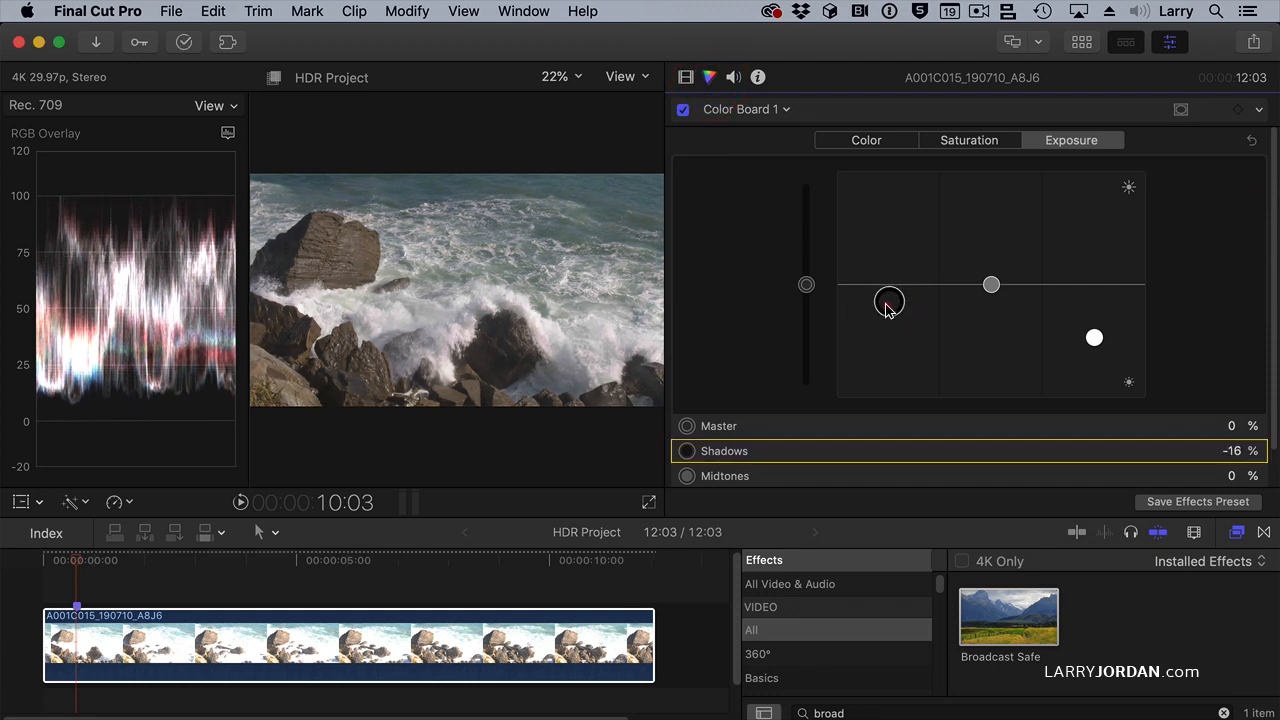
{"action": "left_click_drag", "start_coordinate": [889, 303], "coordinate": [889, 321]}
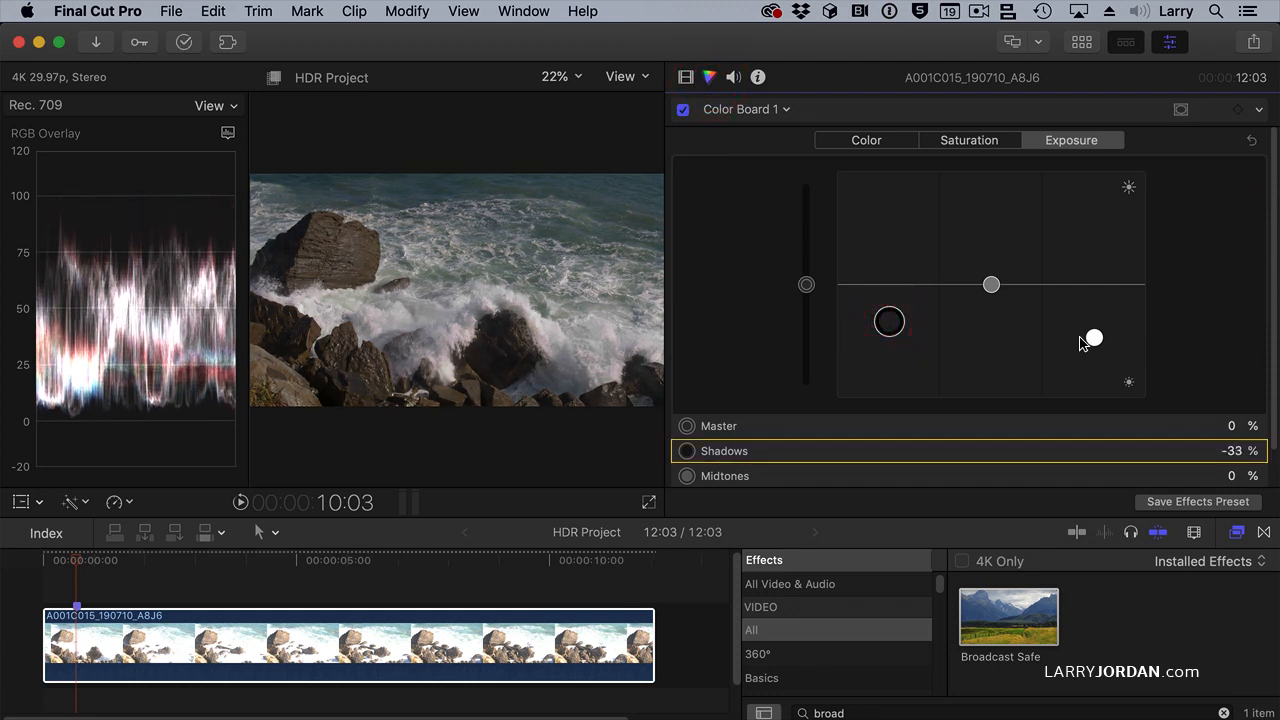
{"action": "left_click_drag", "start_coordinate": [1093, 337], "coordinate": [1095, 325]}
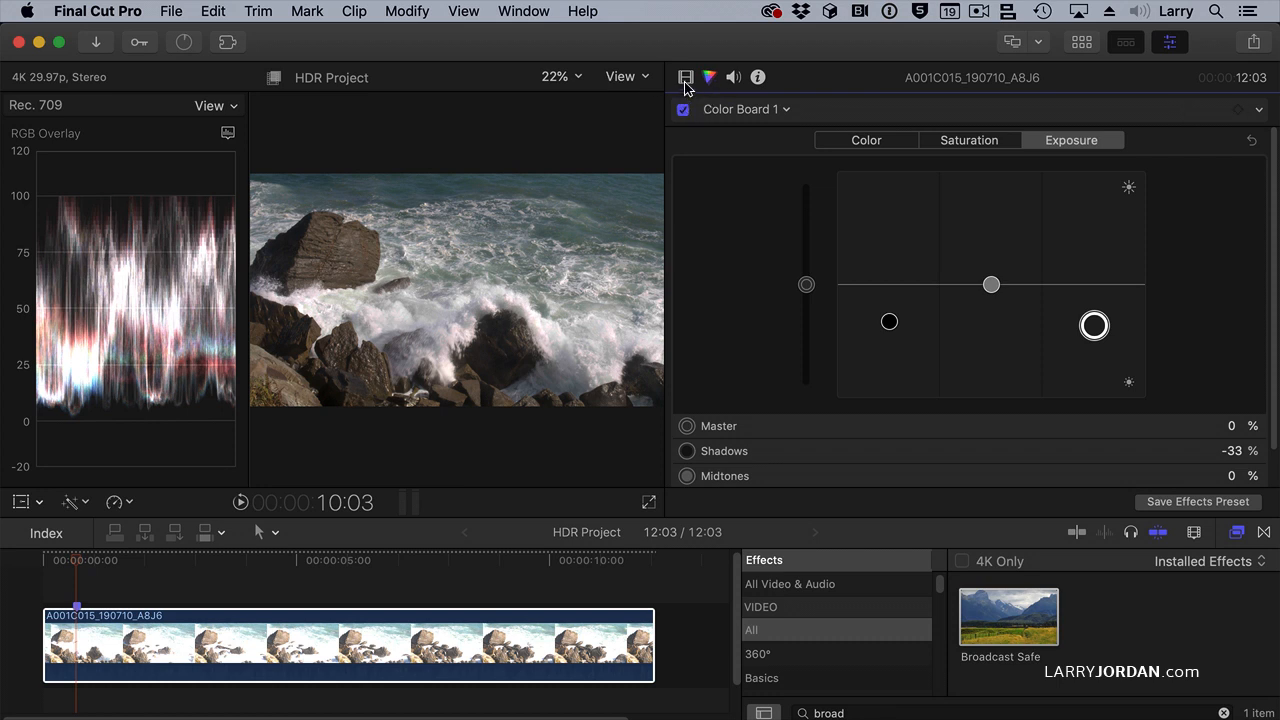
Switch off Broadcast Safe and show the HDR Project's properties.
{"action": "left_click", "coordinate": [686, 77]}
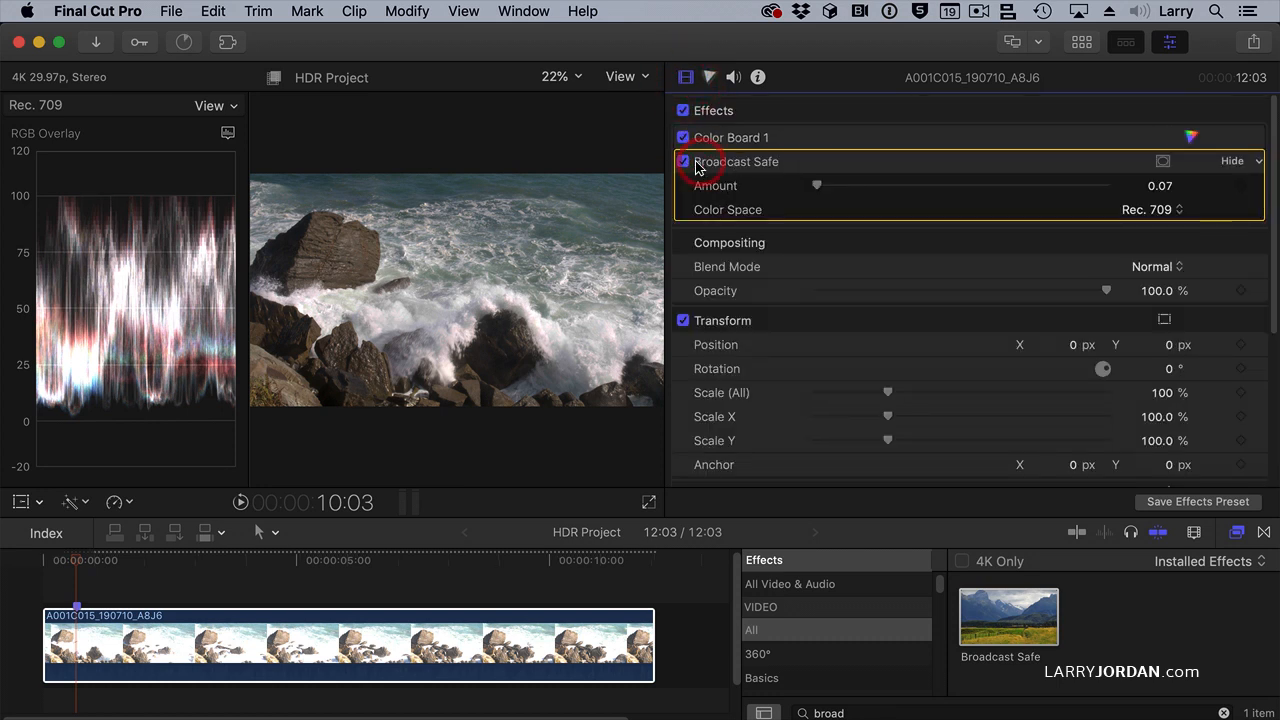
{"action": "left_click", "coordinate": [684, 161]}
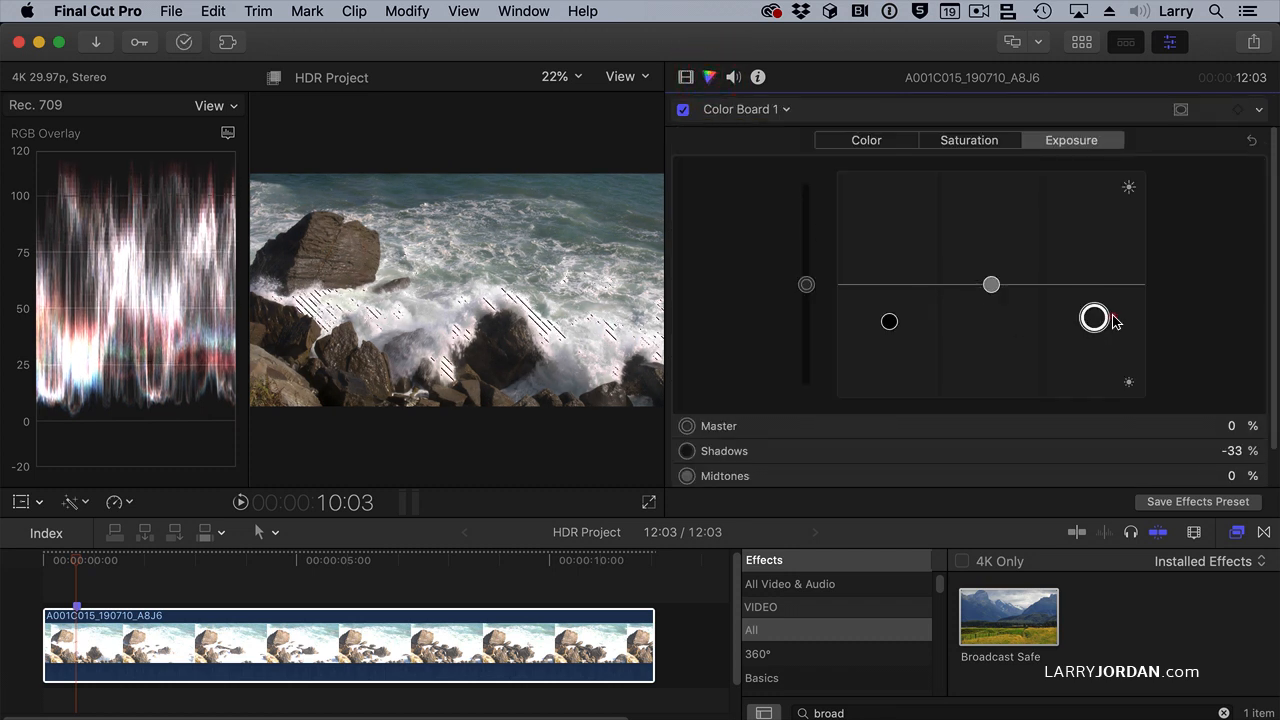
{"action": "mouse_move", "coordinate": [1095, 318]}
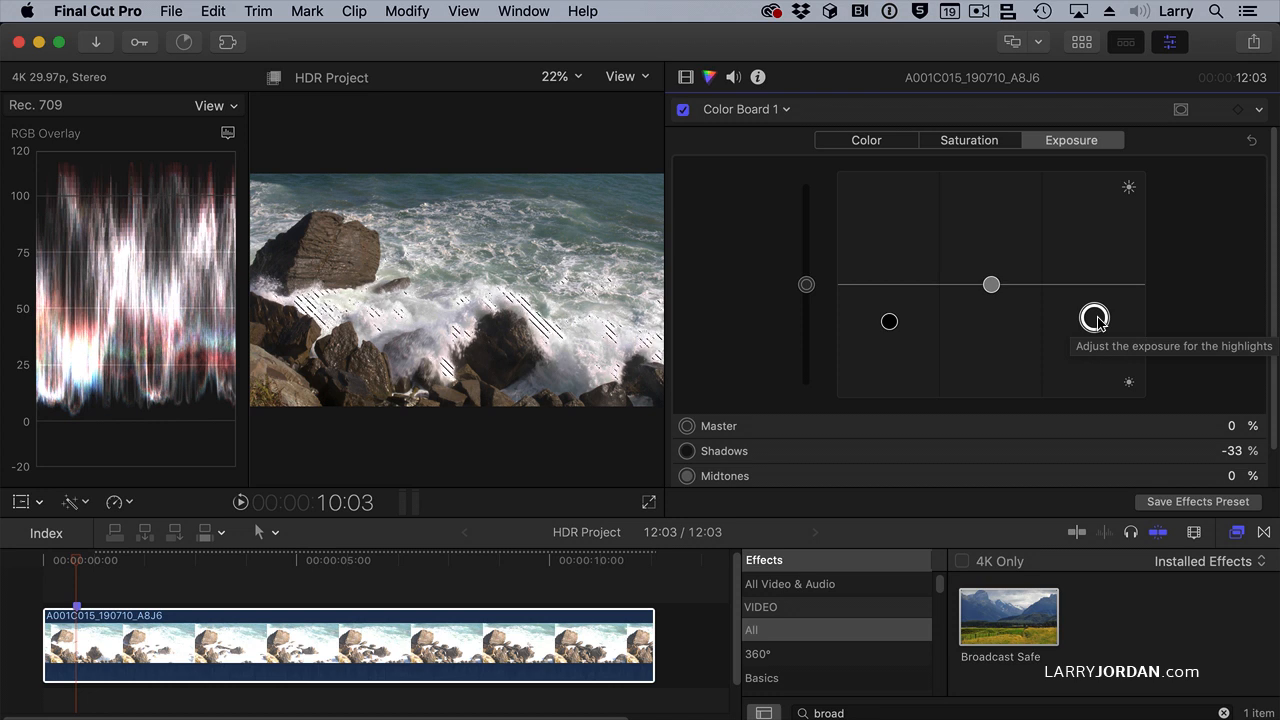
{"action": "left_click", "coordinate": [689, 635]}
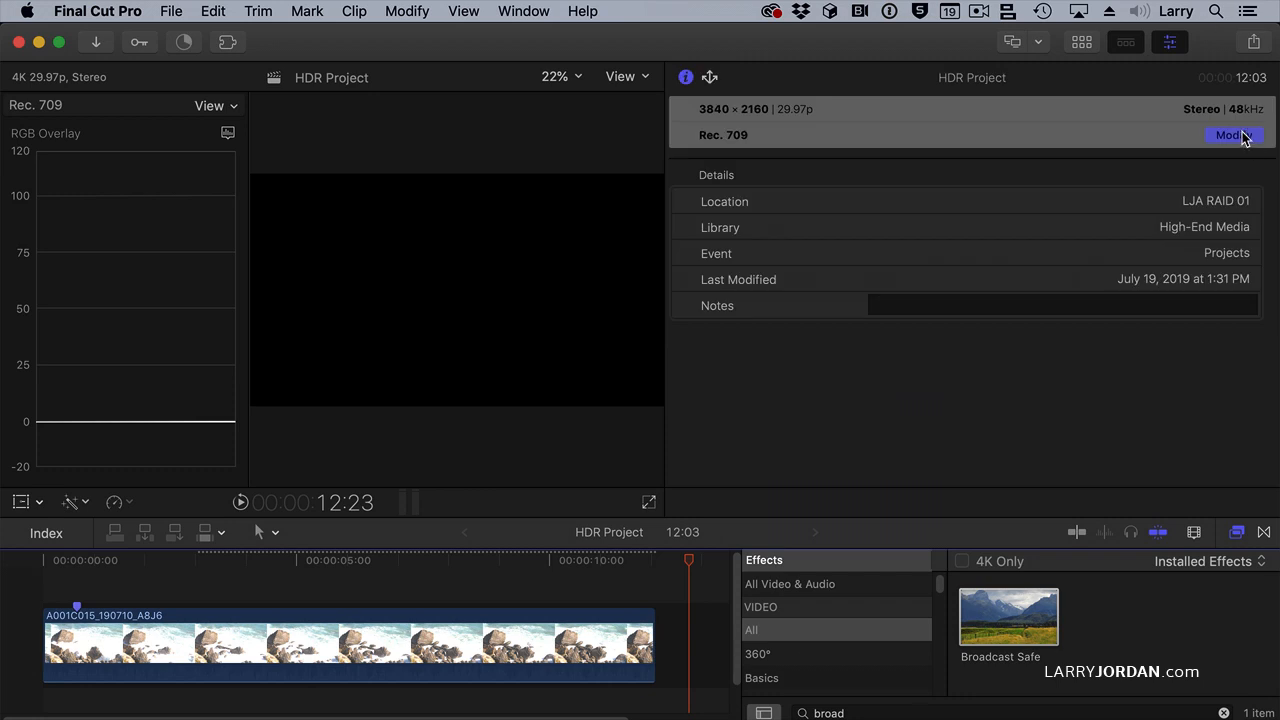
Change the HDR Project's color space to Wide Gamut HDR - Rec. 2020 HLG.
{"action": "left_click", "coordinate": [1232, 135]}
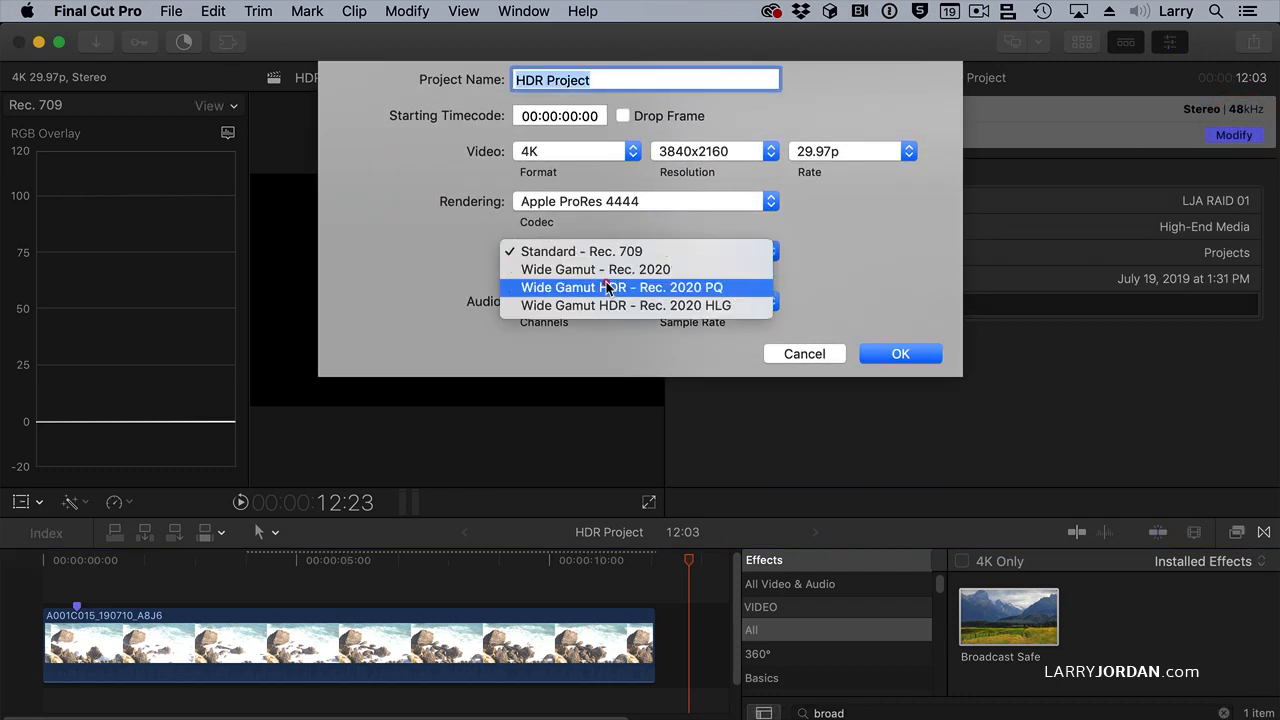
{"action": "left_click", "coordinate": [624, 305]}
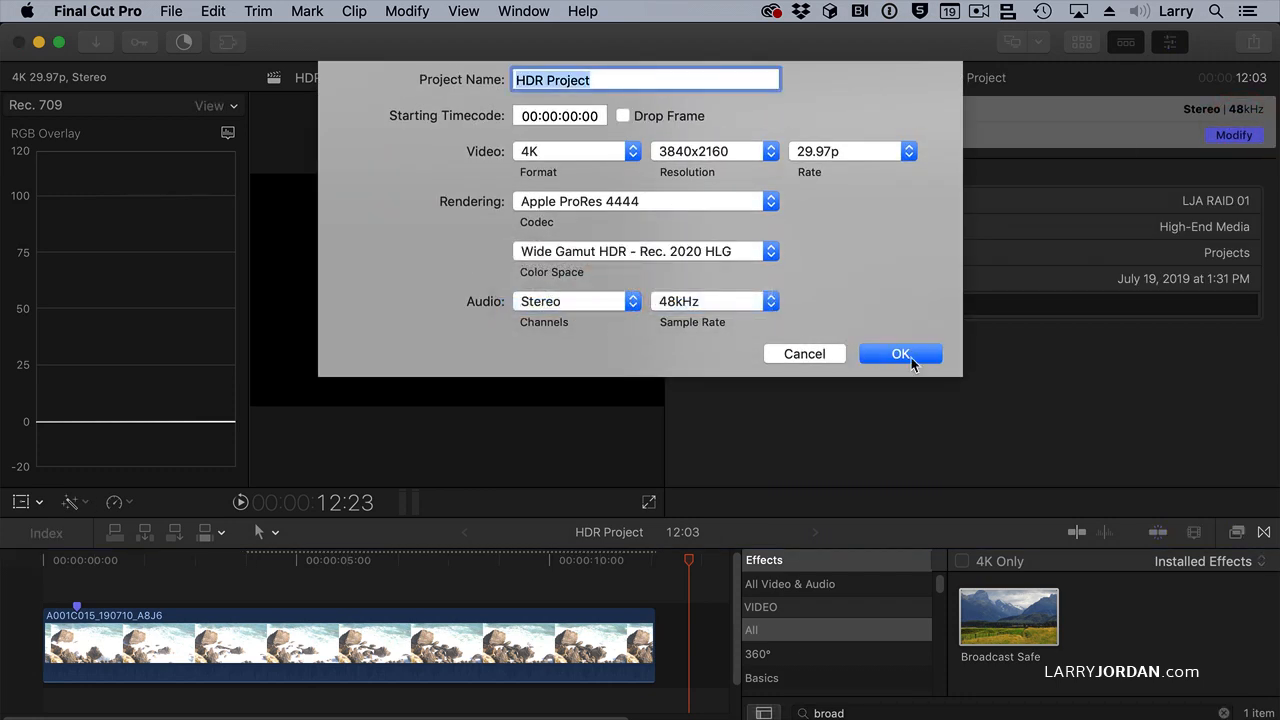
{"action": "left_click", "coordinate": [900, 353]}
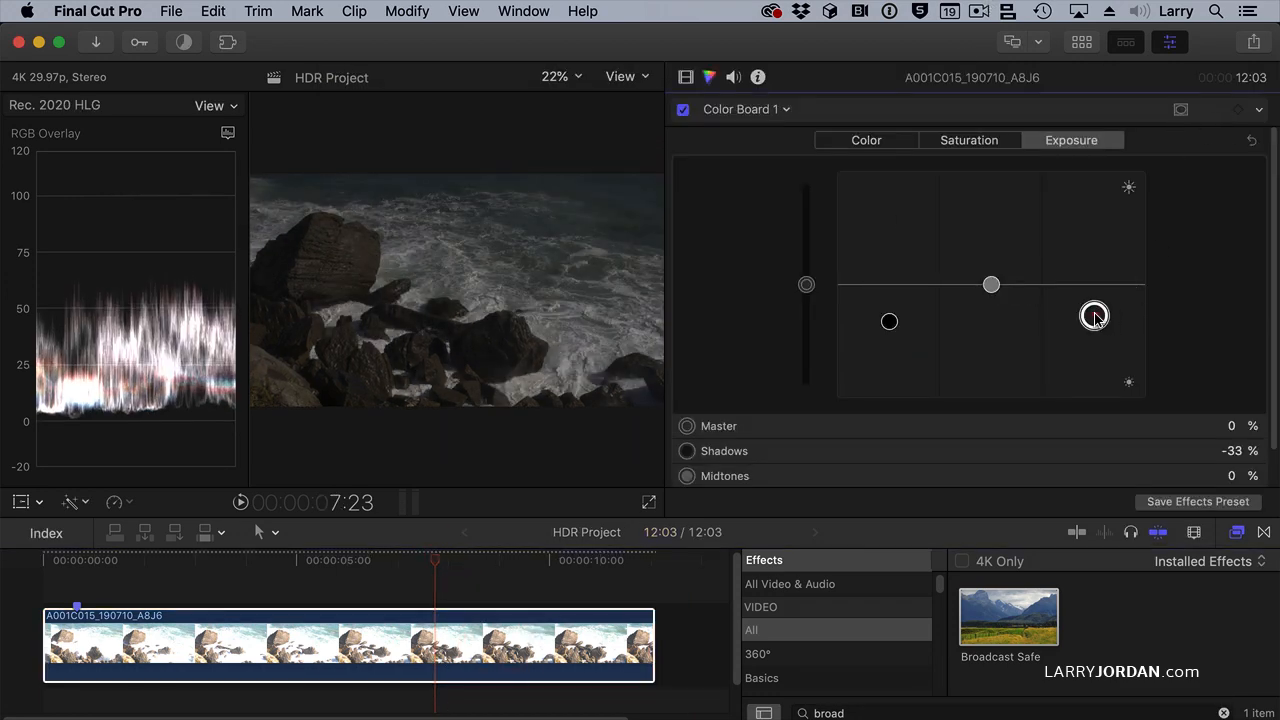
Push the highlights up until zebras appear, then ease them back just below the threshold.
{"action": "left_click_drag", "start_coordinate": [1095, 316], "coordinate": [1093, 249]}
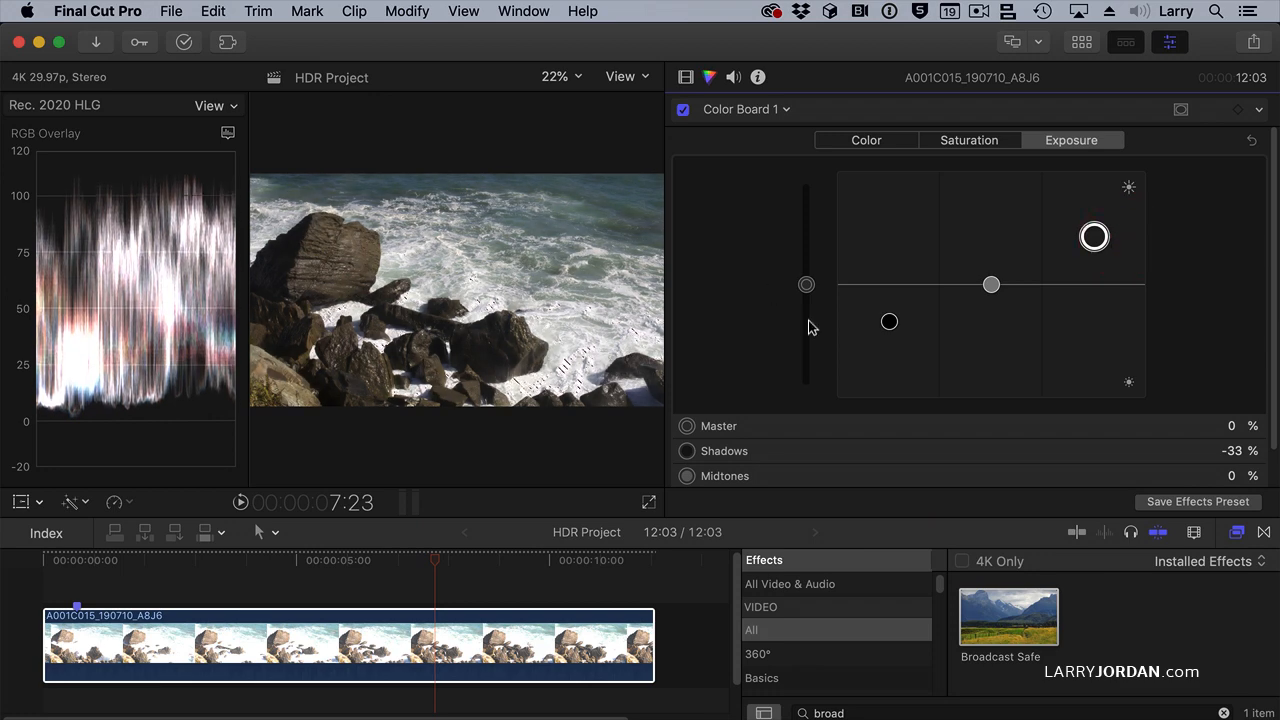
{"action": "left_click_drag", "start_coordinate": [1094, 237], "coordinate": [1094, 217]}
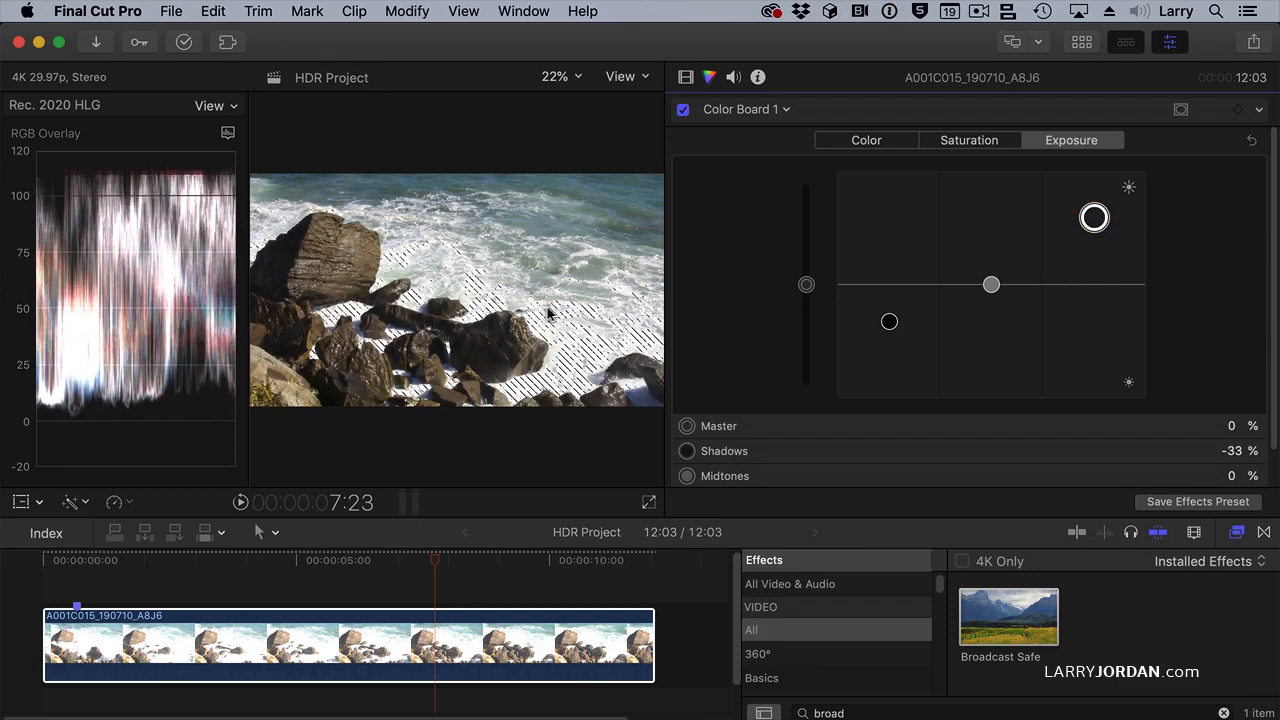
{"action": "left_click_drag", "start_coordinate": [1094, 217], "coordinate": [1095, 219]}
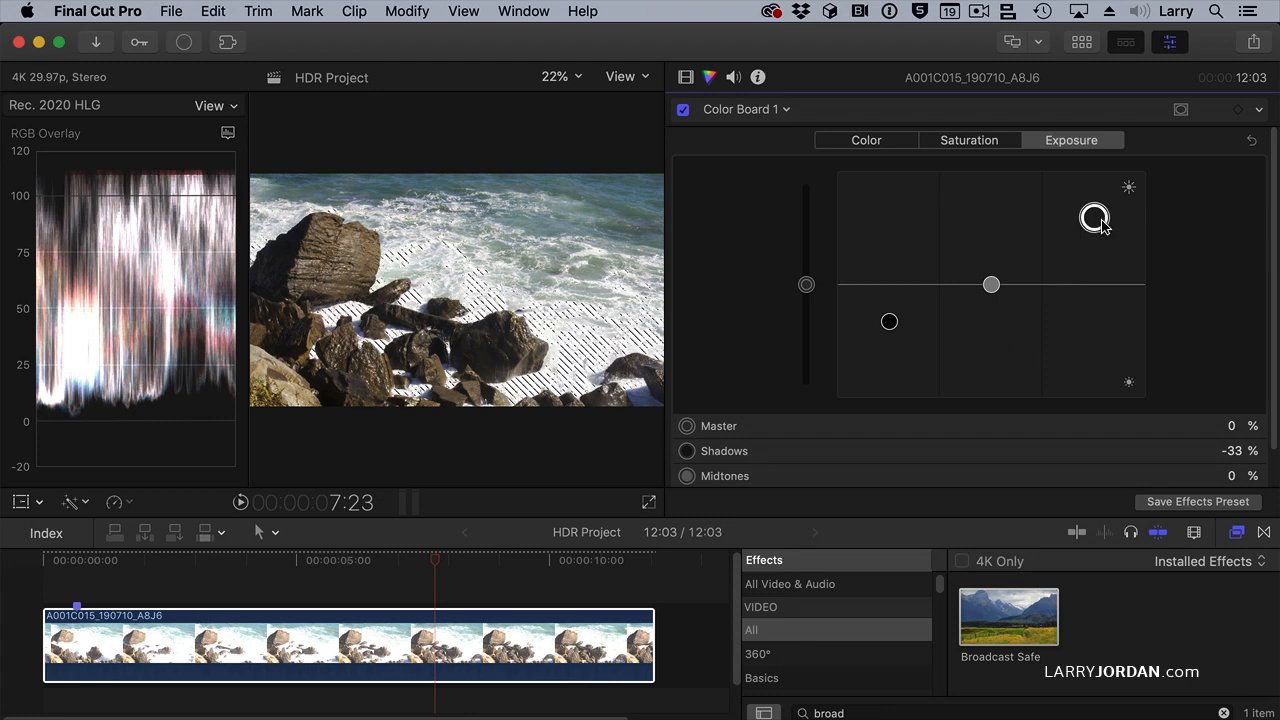
{"action": "left_click_drag", "start_coordinate": [1094, 217], "coordinate": [1094, 237]}
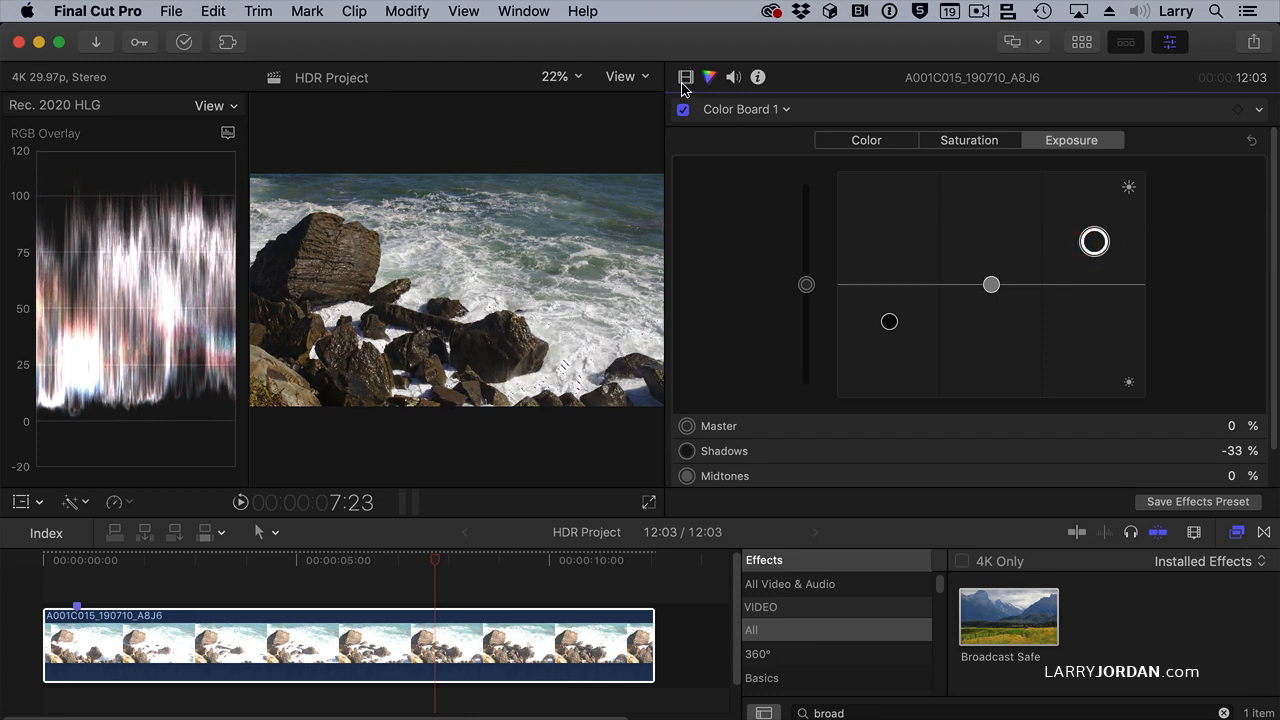
Toggle Broadcast Safe on to compare the HLG image, then leave it switched off.
{"action": "left_click", "coordinate": [686, 77]}
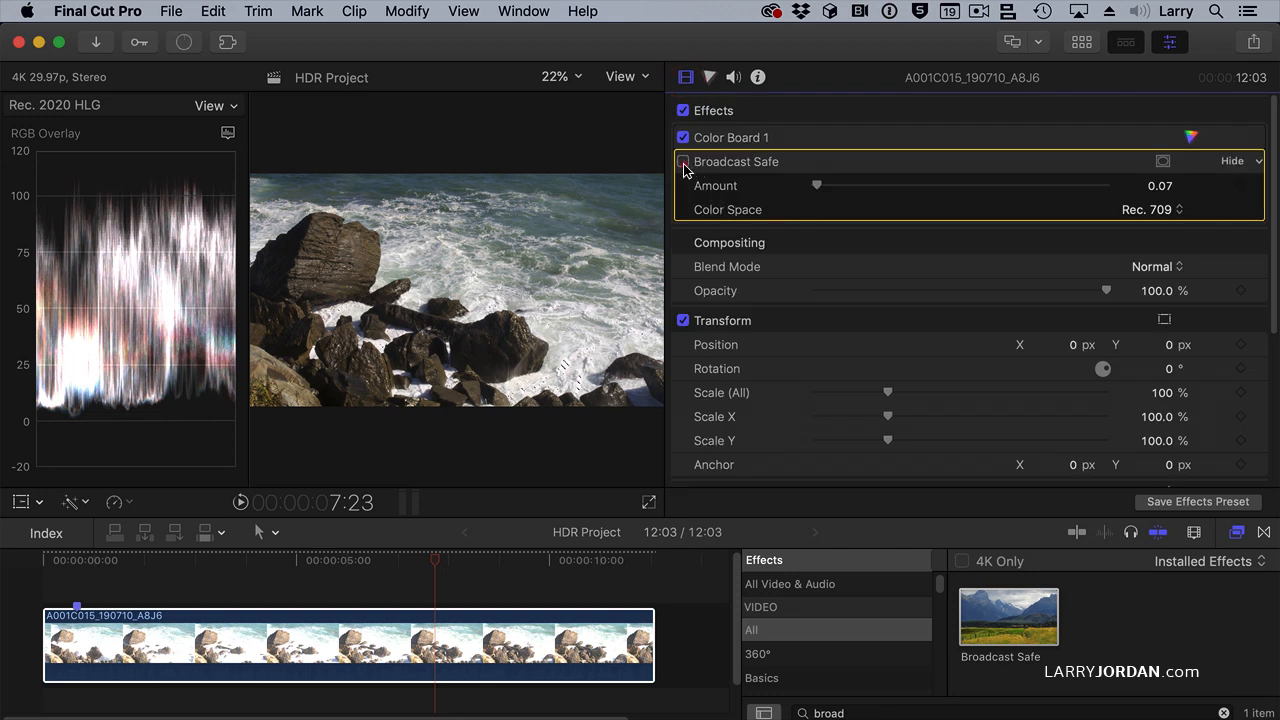
{"action": "left_click", "coordinate": [683, 161]}
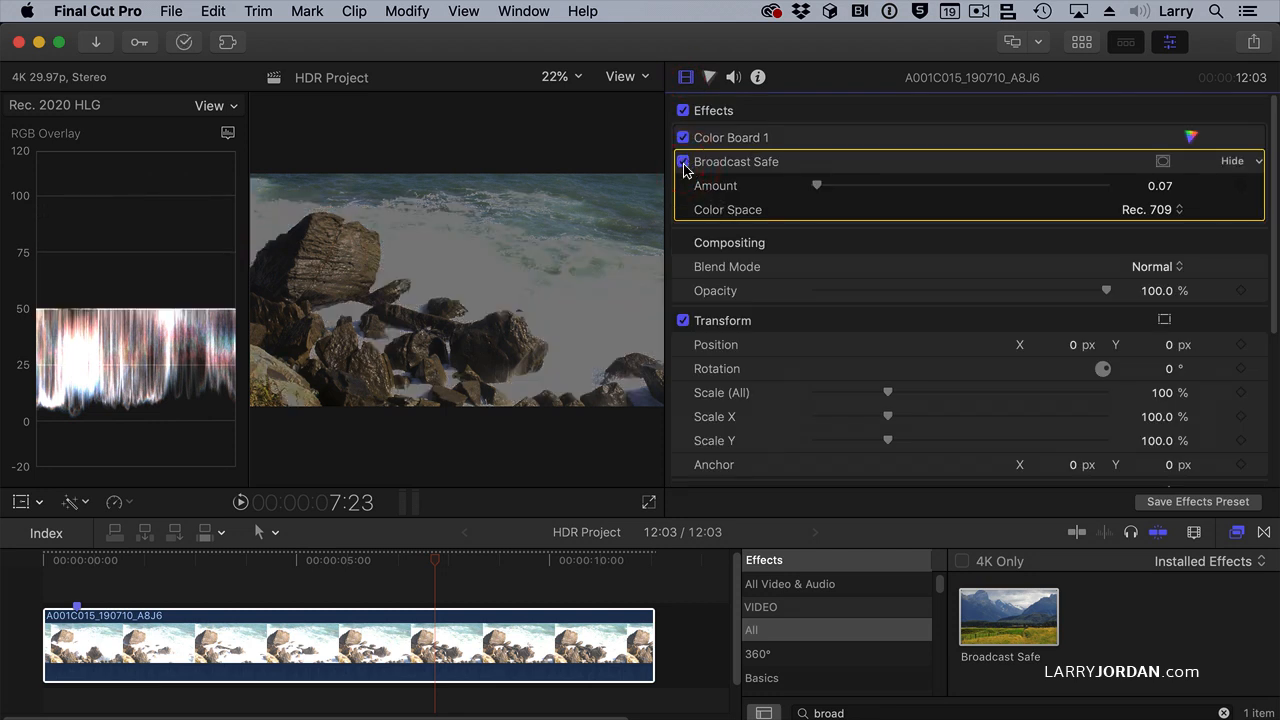
{"action": "left_click", "coordinate": [683, 161]}
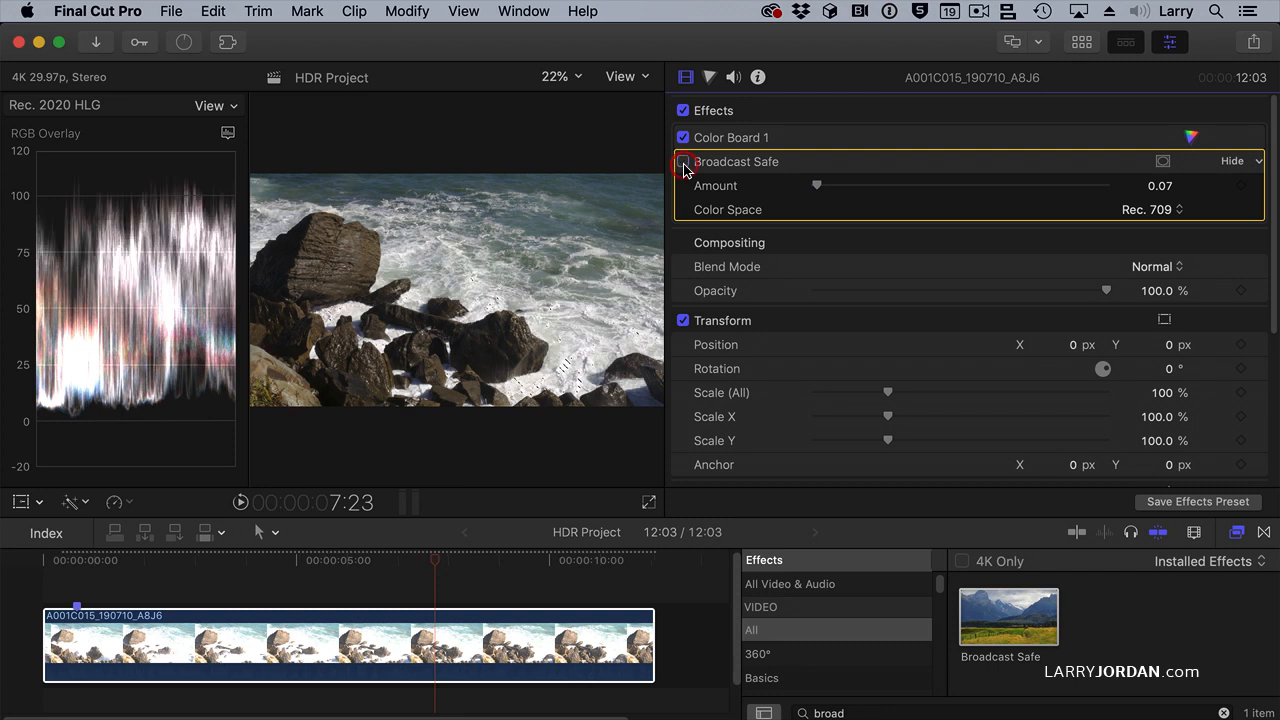
{"action": "left_click", "coordinate": [683, 161]}
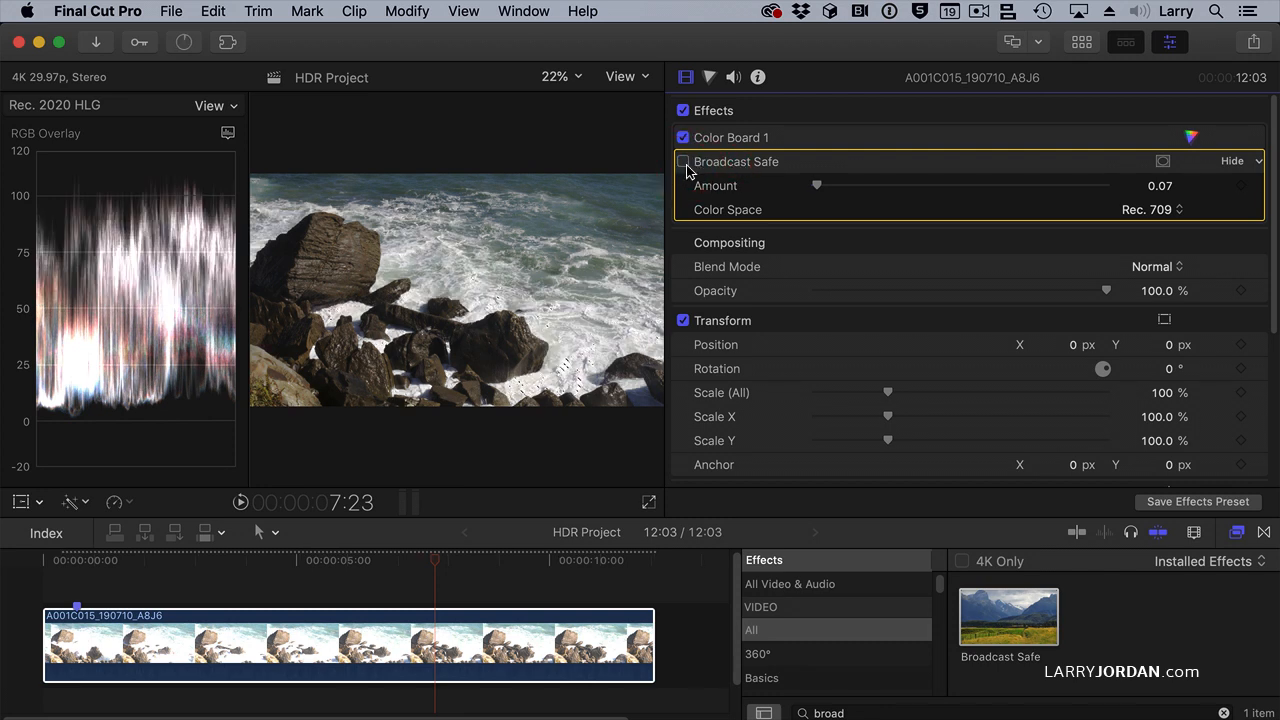
{"action": "left_click", "coordinate": [683, 161]}
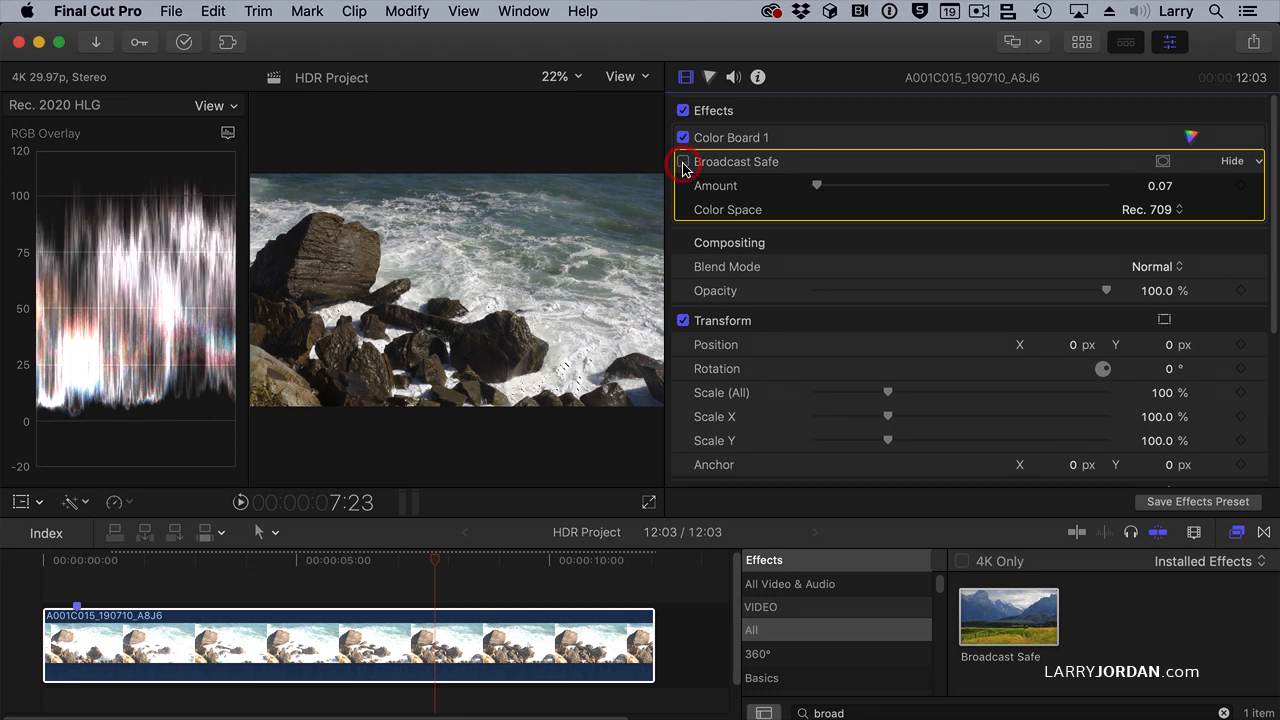
{"action": "left_click", "coordinate": [683, 161]}
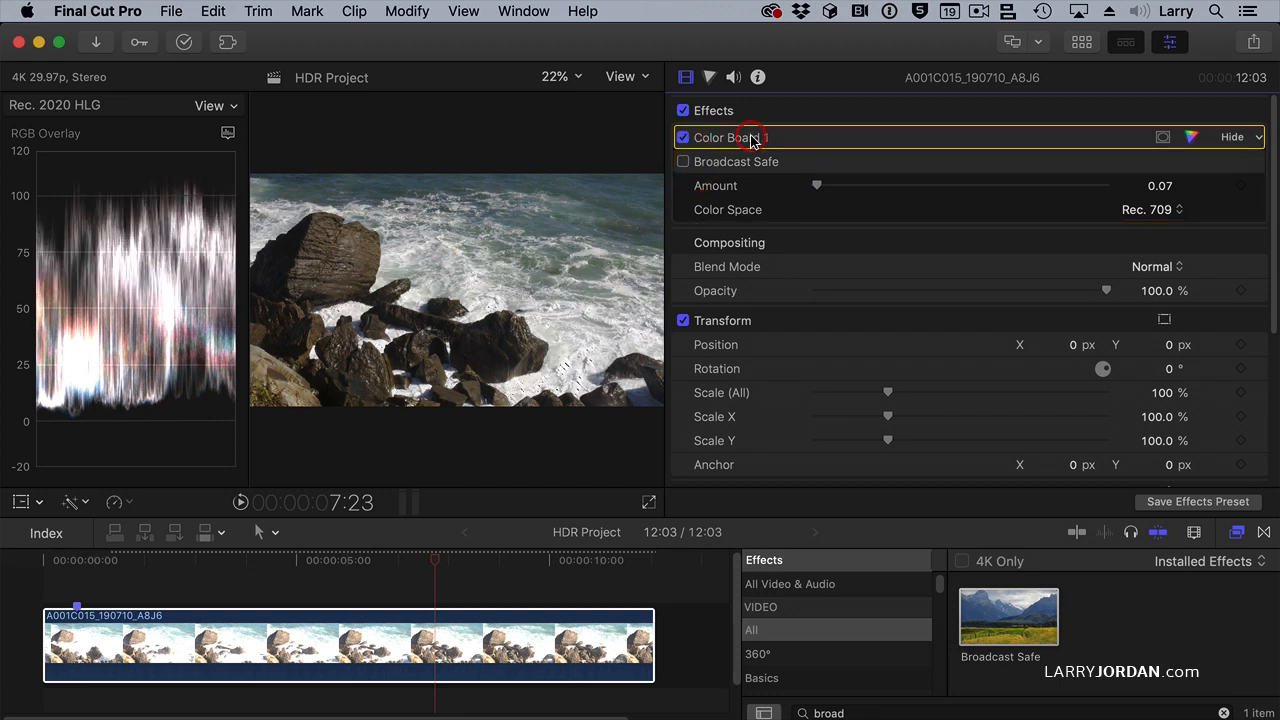
{"action": "mouse_move", "coordinate": [912, 148]}
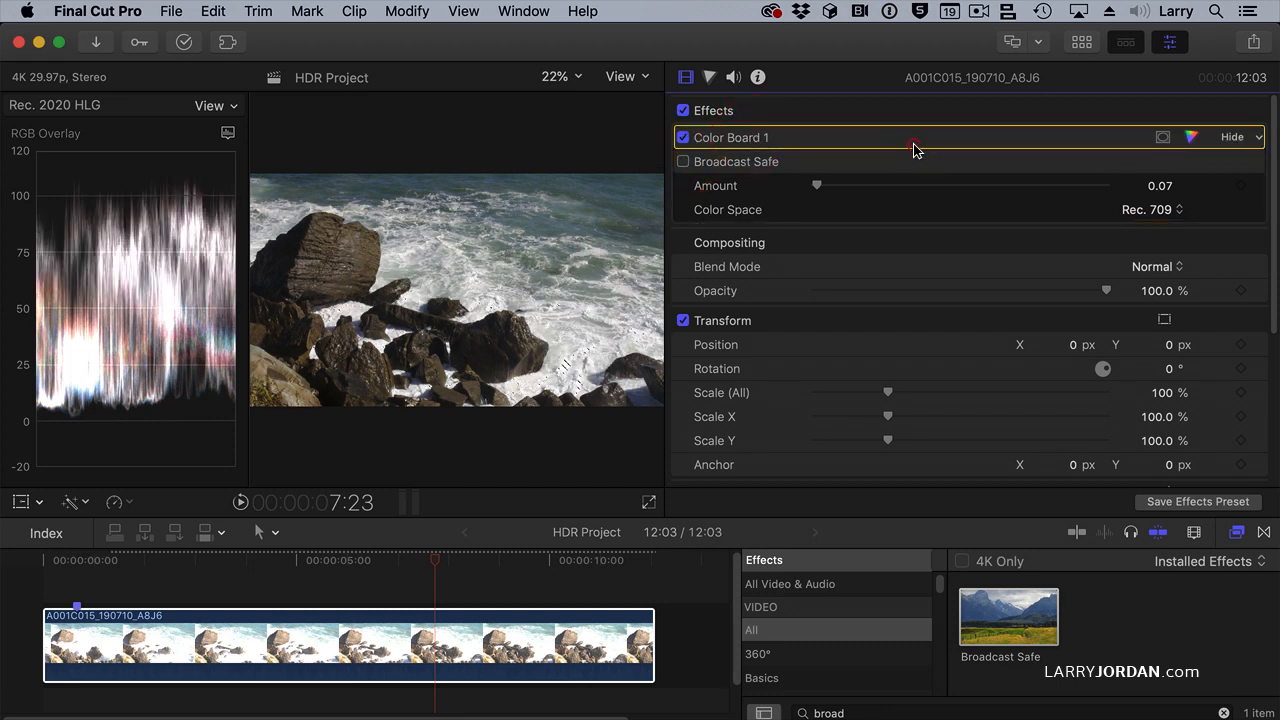